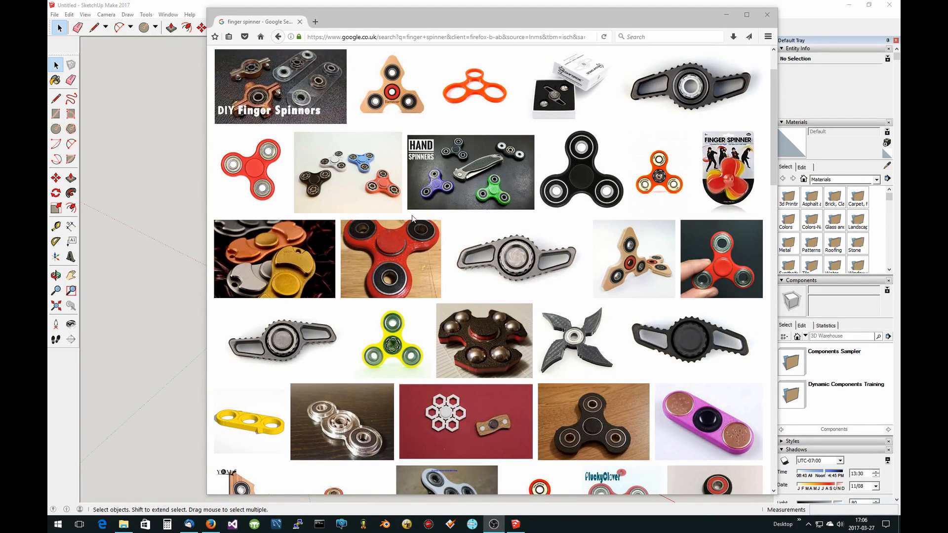
pyautogui.moveTo(249, 163)
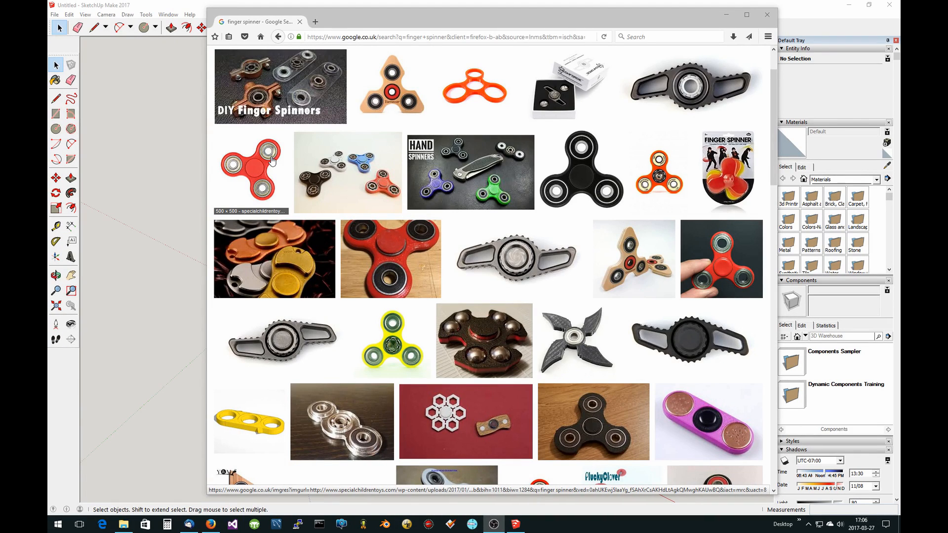
pyautogui.moveTo(275, 177)
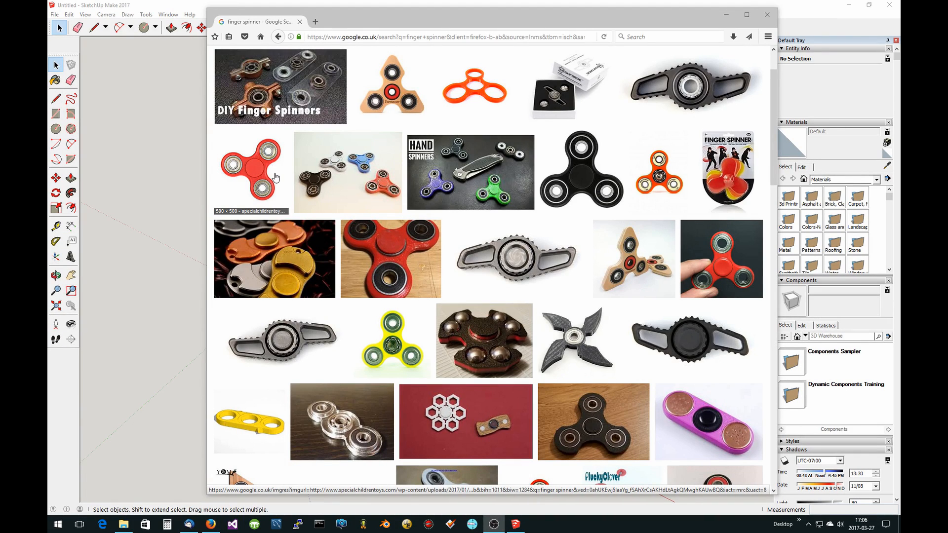
pyautogui.moveTo(276, 172)
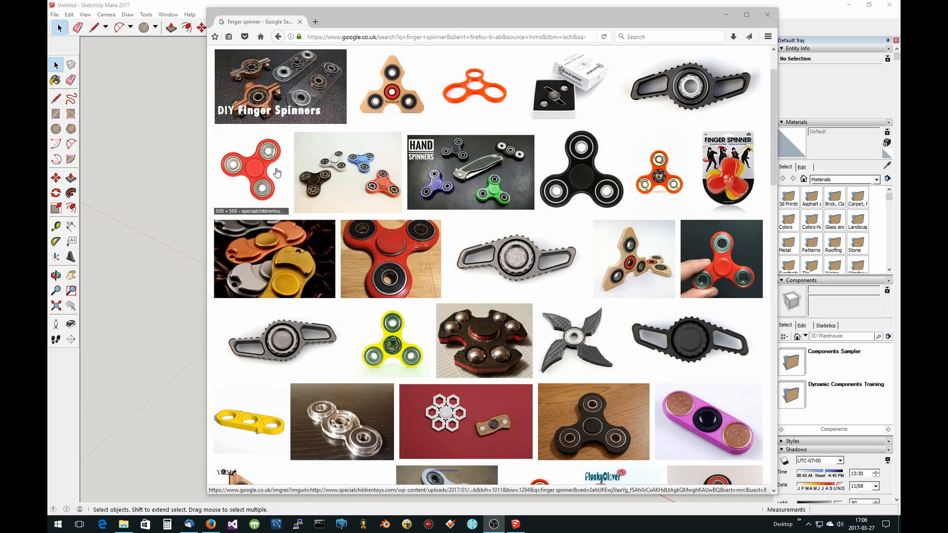
pyautogui.moveTo(230, 195)
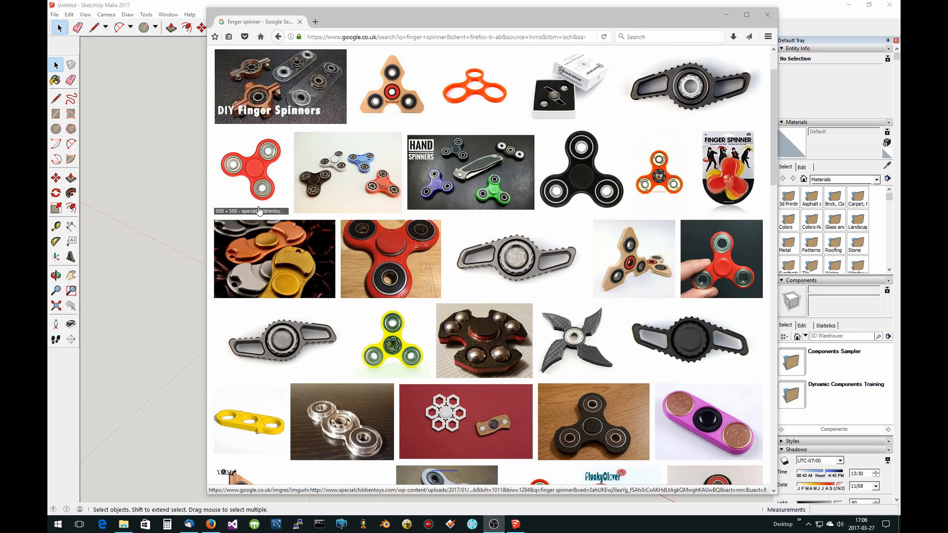
pyautogui.moveTo(268, 184)
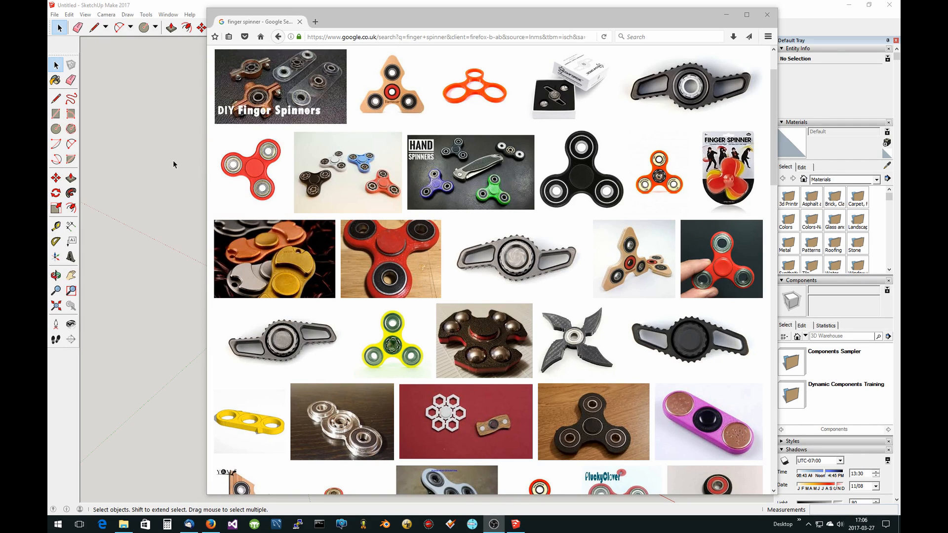
pyautogui.moveTo(164, 163)
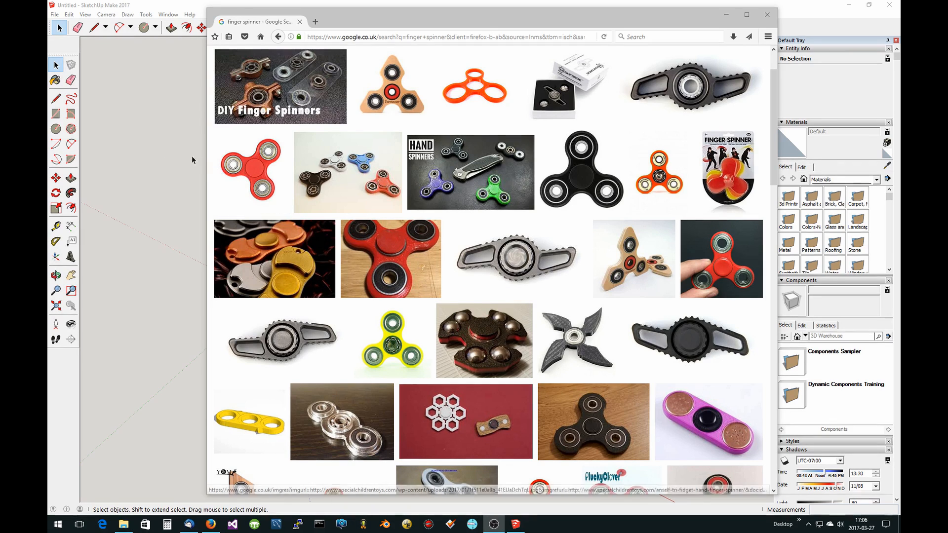
# Set the camera to the standard Top view, looking straight down on the empty model.
pyautogui.click(766, 14)
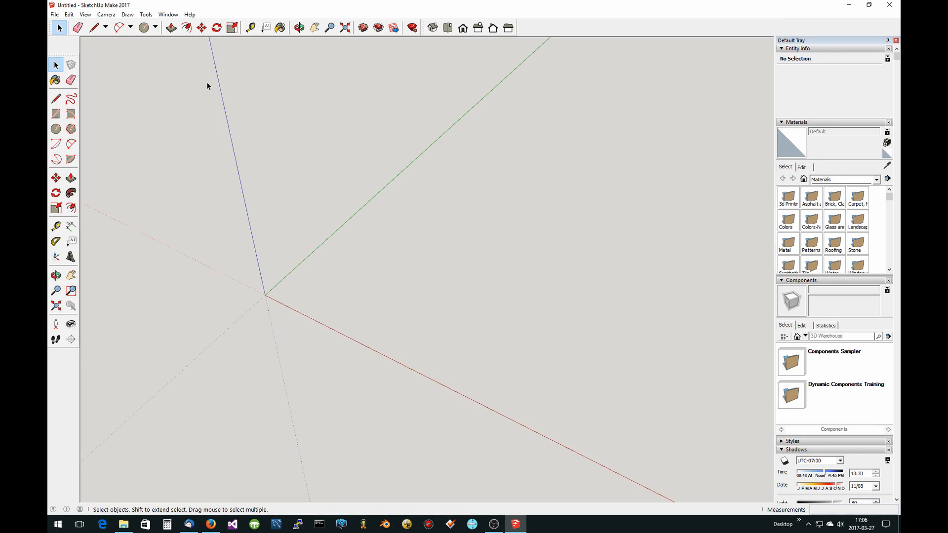
pyautogui.moveTo(435, 52)
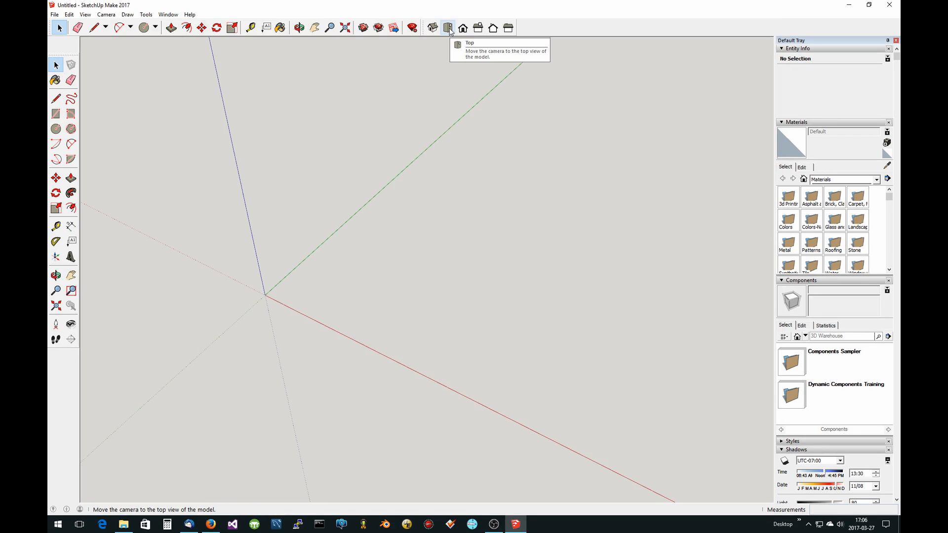
pyautogui.click(107, 13)
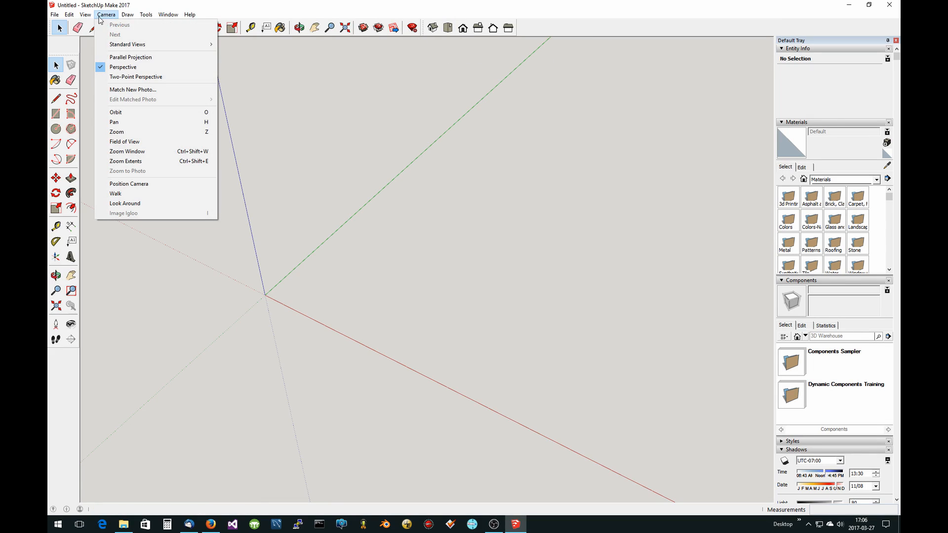
pyautogui.click(130, 58)
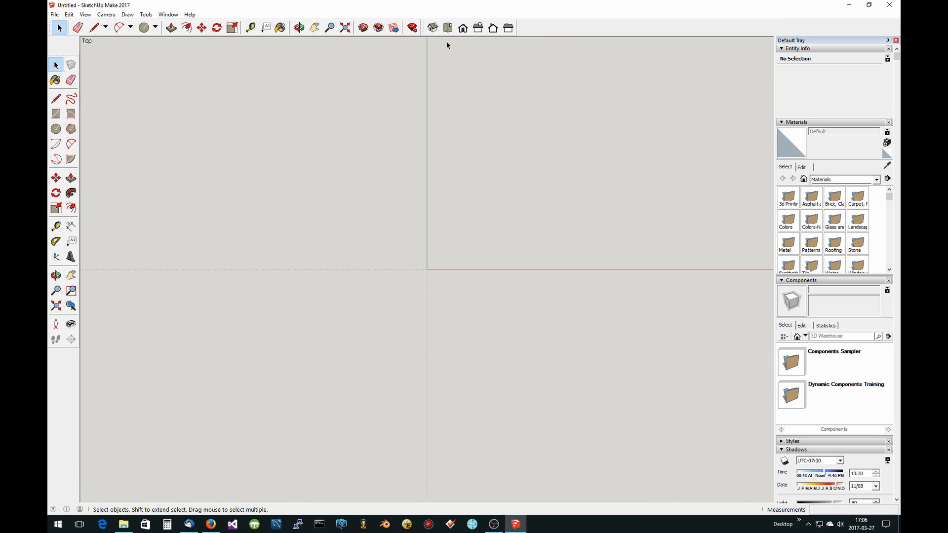
pyautogui.moveTo(414, 286)
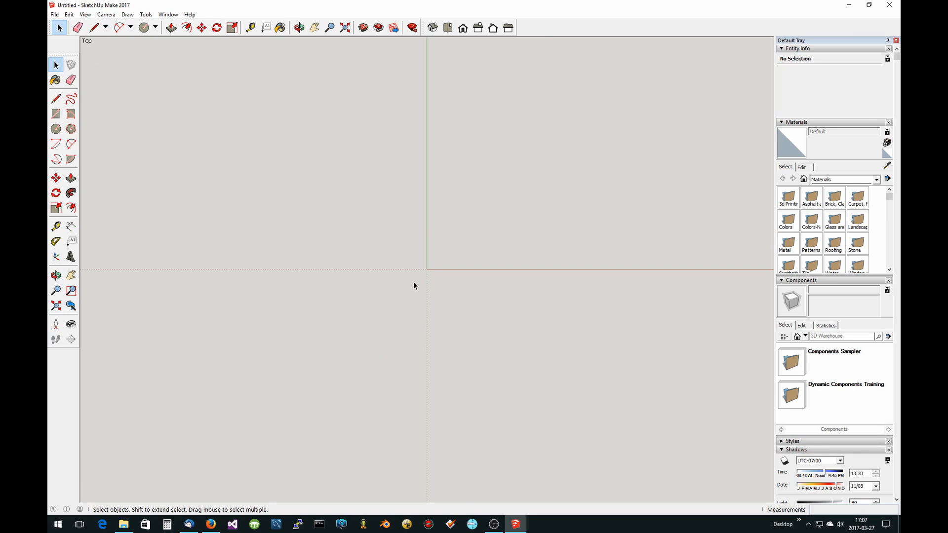
pyautogui.moveTo(425, 279)
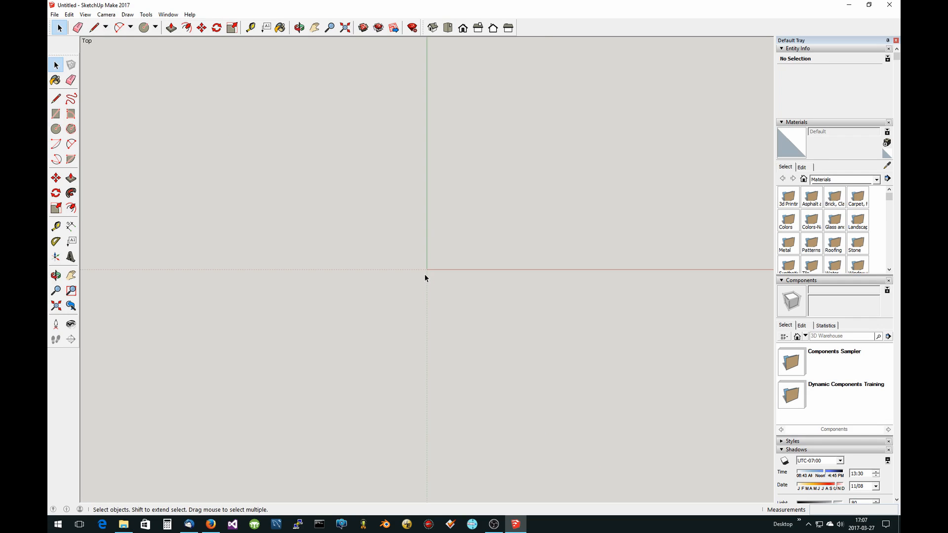
pyautogui.moveTo(427, 277)
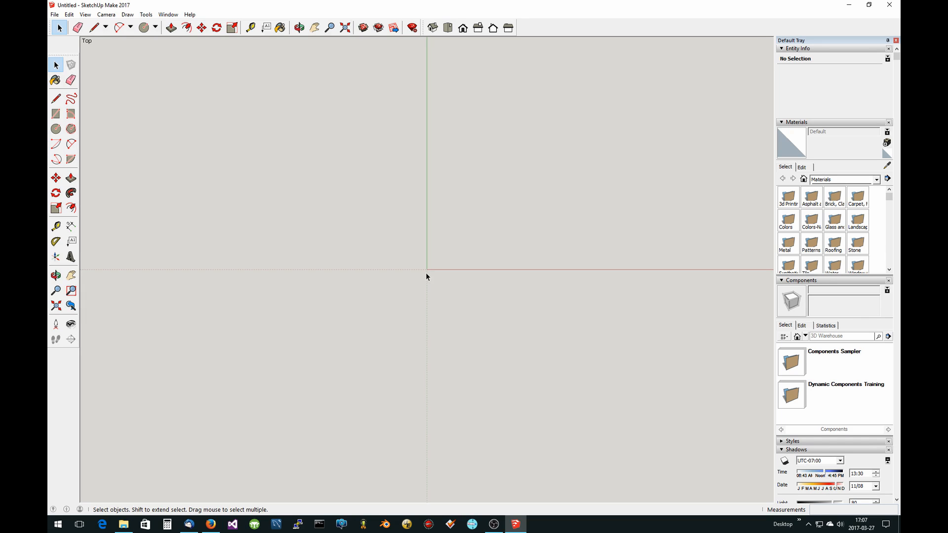
pyautogui.moveTo(82, 131)
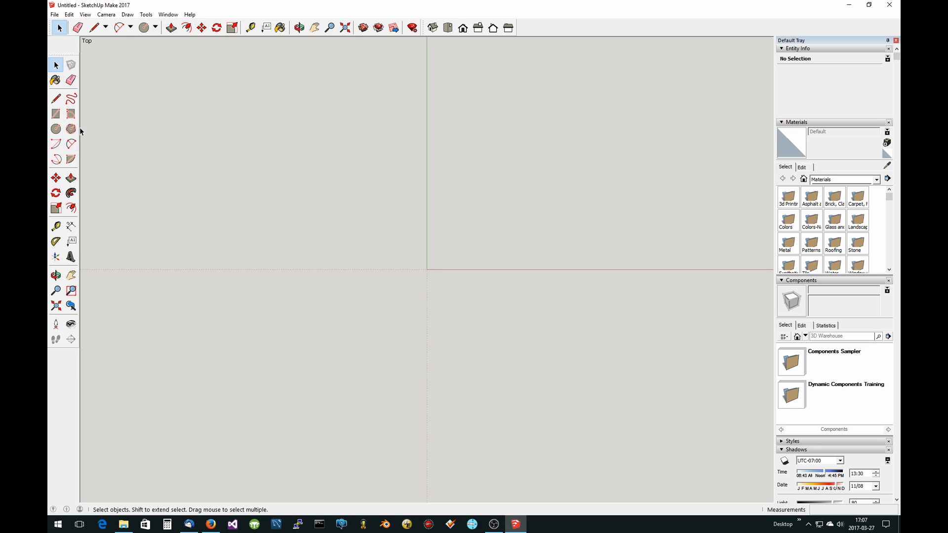
pyautogui.moveTo(55, 128)
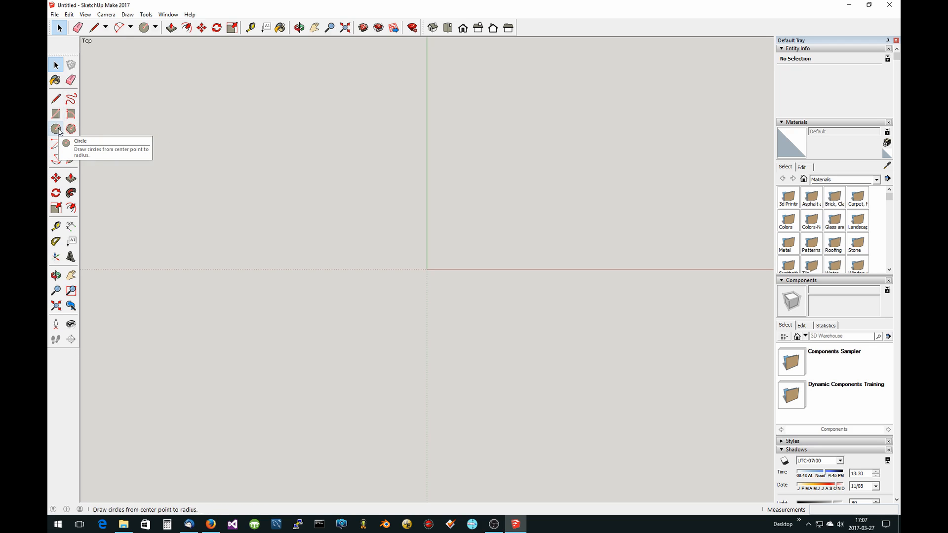
# Draw a 64-sided filled circle centred on the axes origin.
pyautogui.click(55, 128)
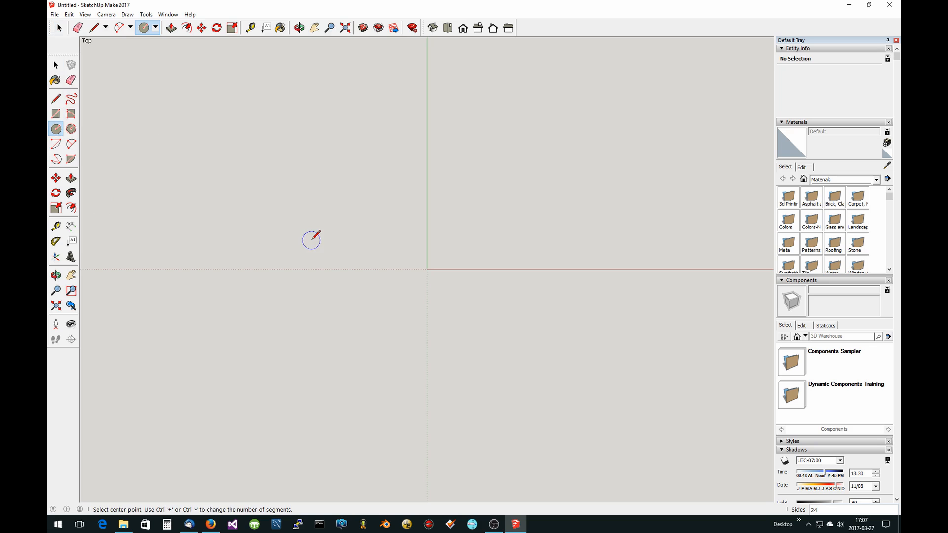
pyautogui.moveTo(604, 392)
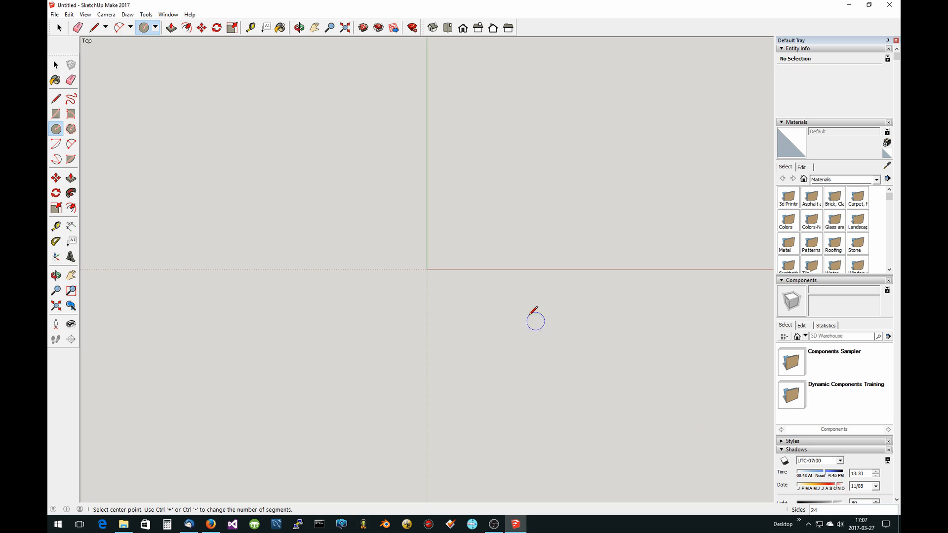
pyautogui.moveTo(431, 280)
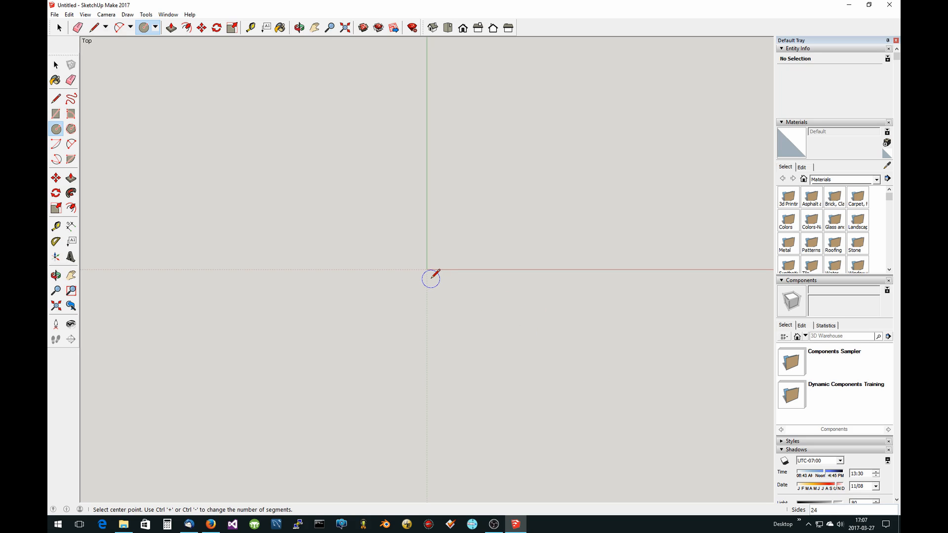
pyautogui.write('6')
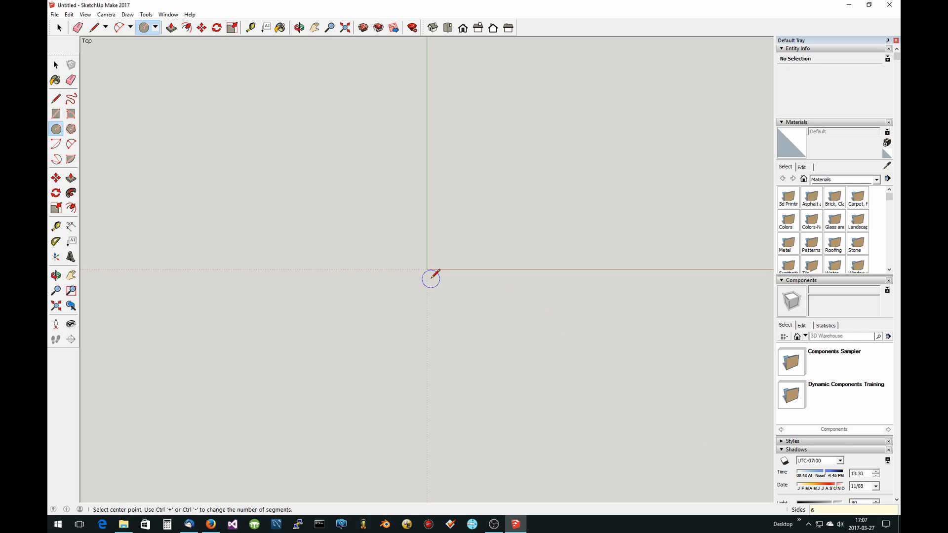
pyautogui.write('64')
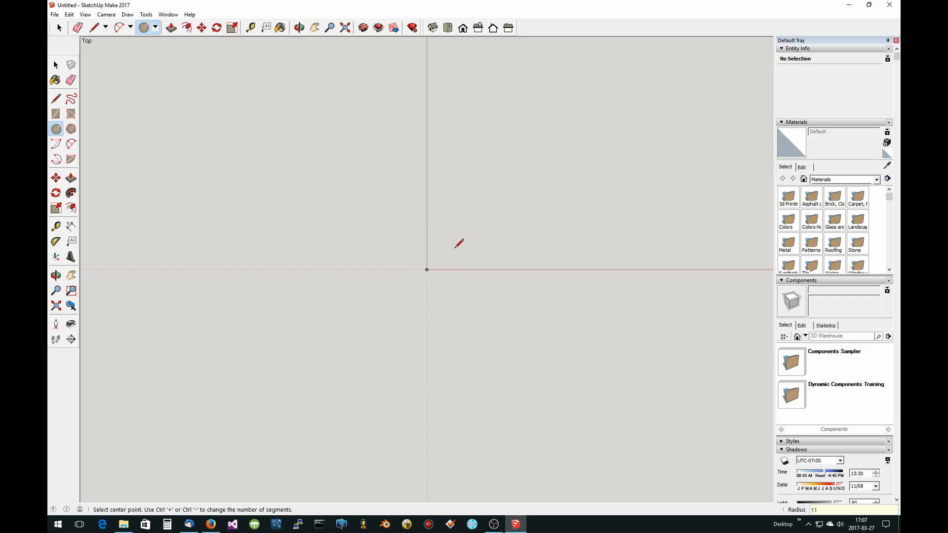
pyautogui.moveTo(433, 265)
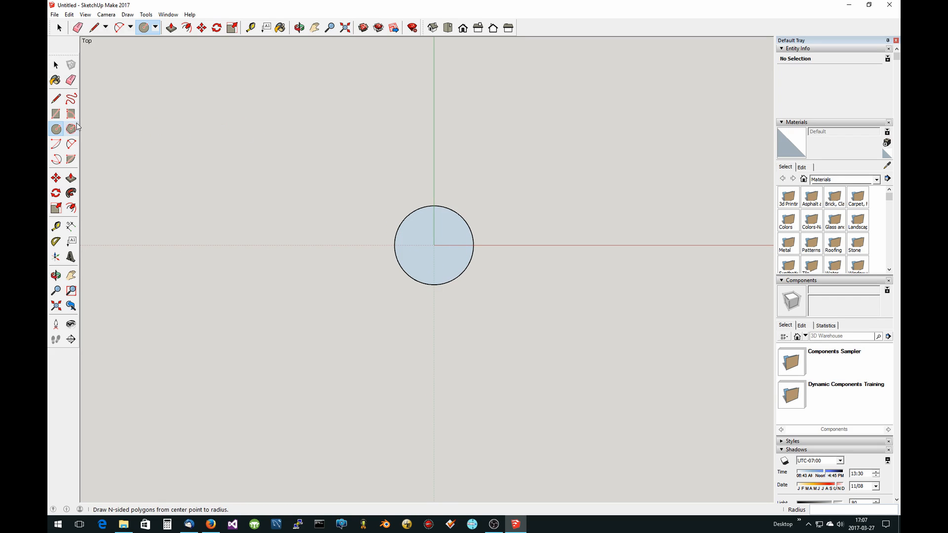
pyautogui.moveTo(71, 114)
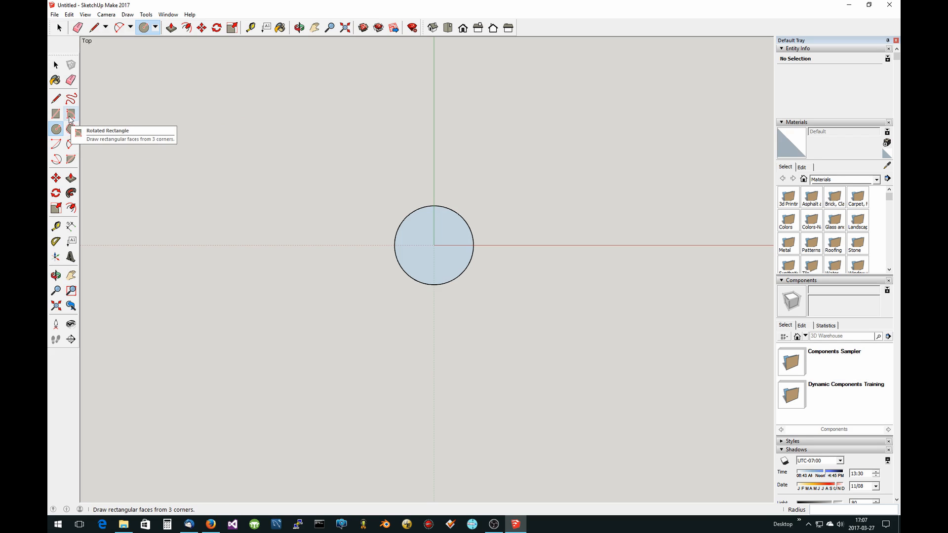
pyautogui.moveTo(71, 129)
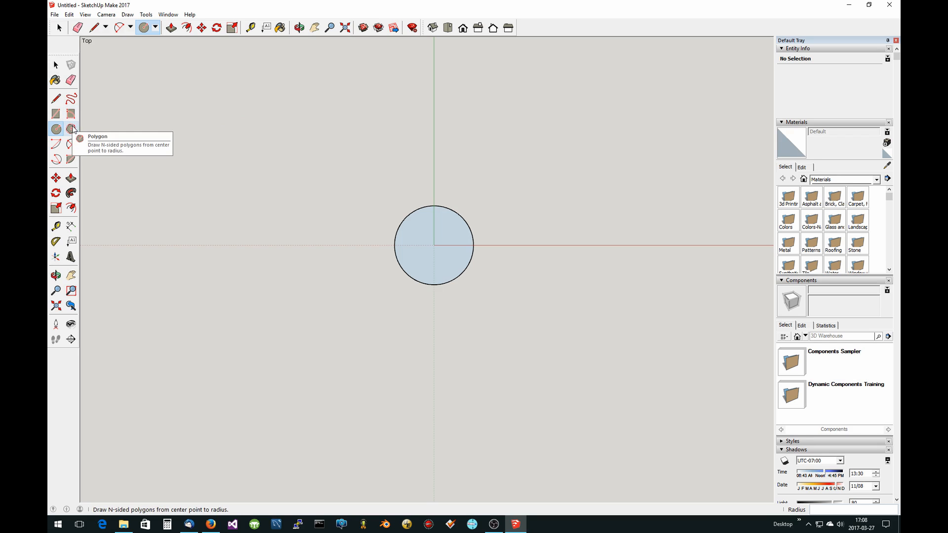
pyautogui.moveTo(73, 144)
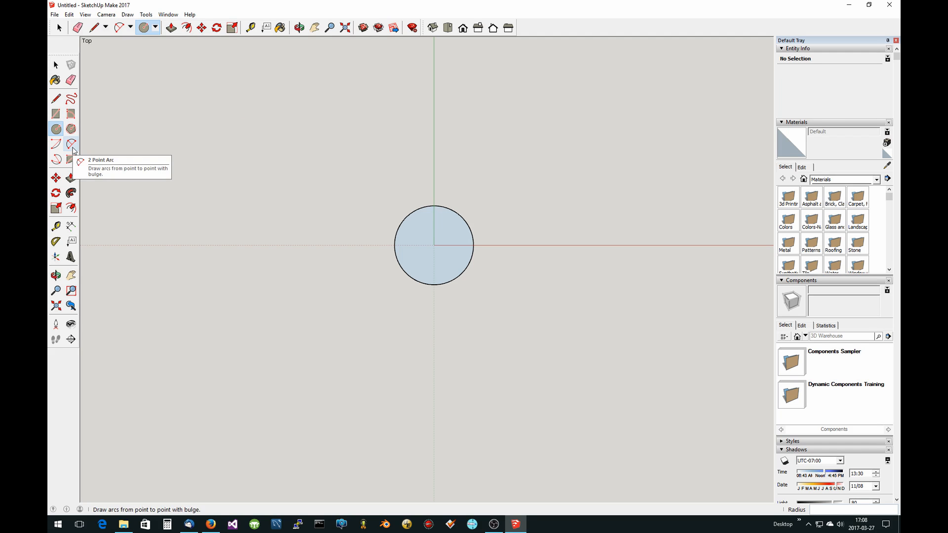
pyautogui.click(56, 128)
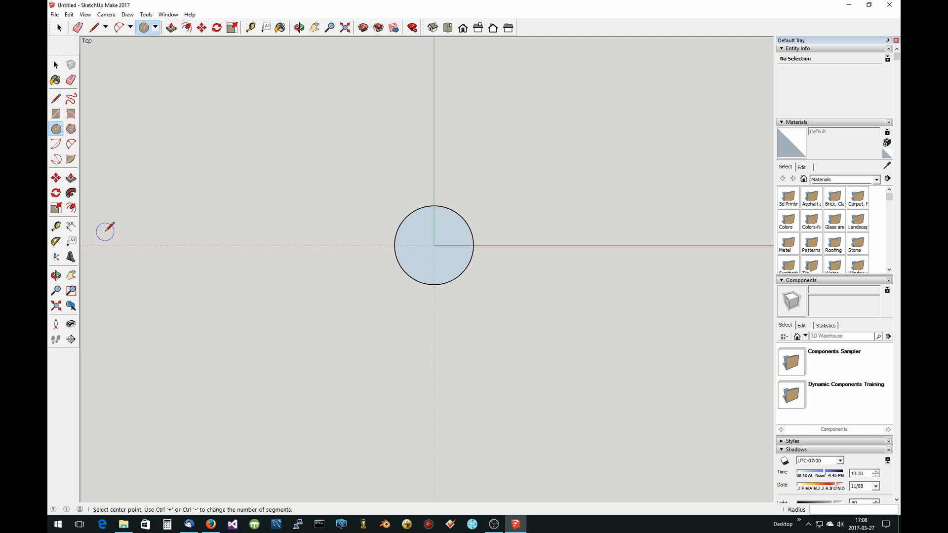
# Place a 30° guide line through the circle centre with the Protractor anchored on the red axis.
pyautogui.click(55, 243)
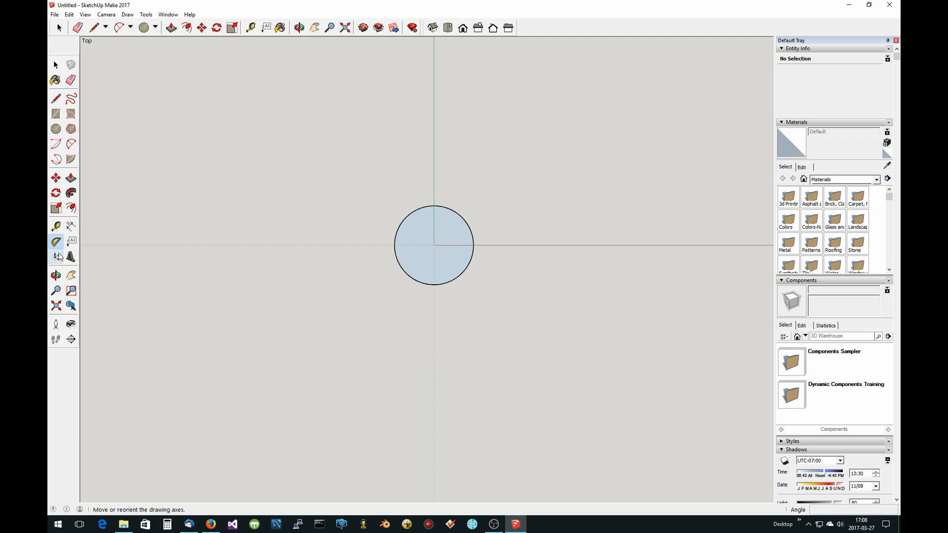
pyautogui.click(56, 257)
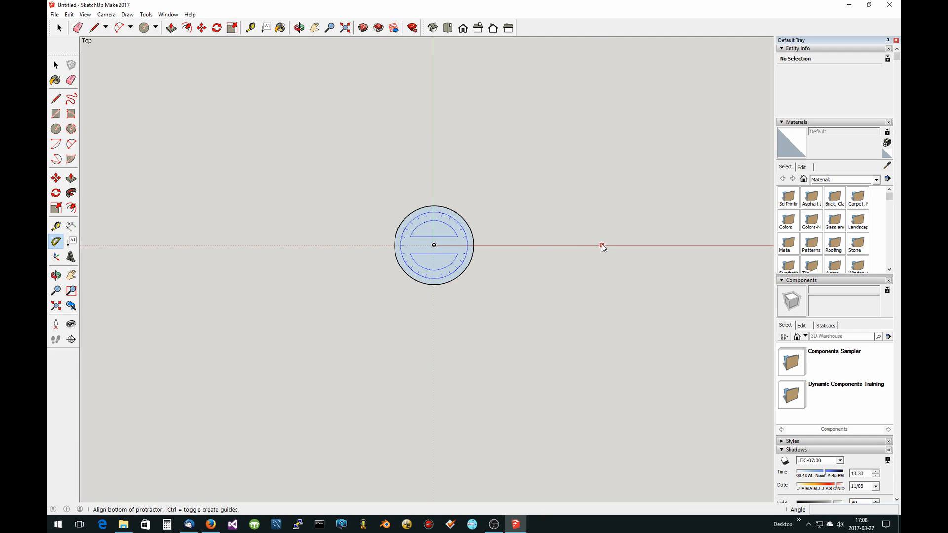
pyautogui.moveTo(602, 246)
pyautogui.write('30')
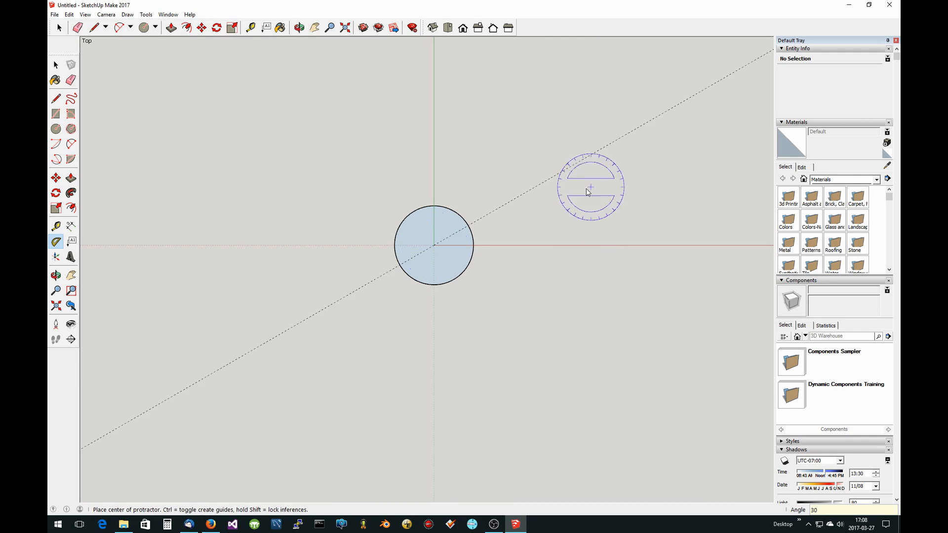
pyautogui.moveTo(513, 199)
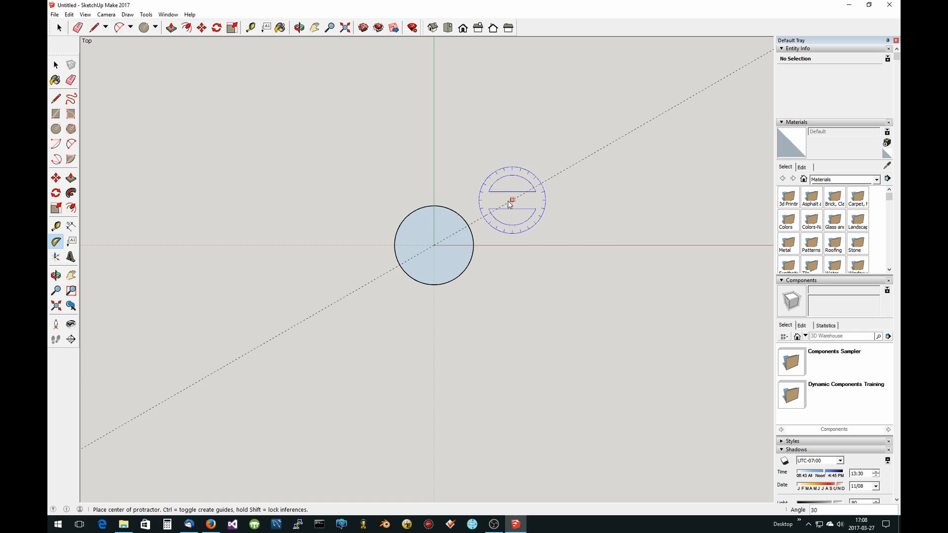
pyautogui.moveTo(556, 199)
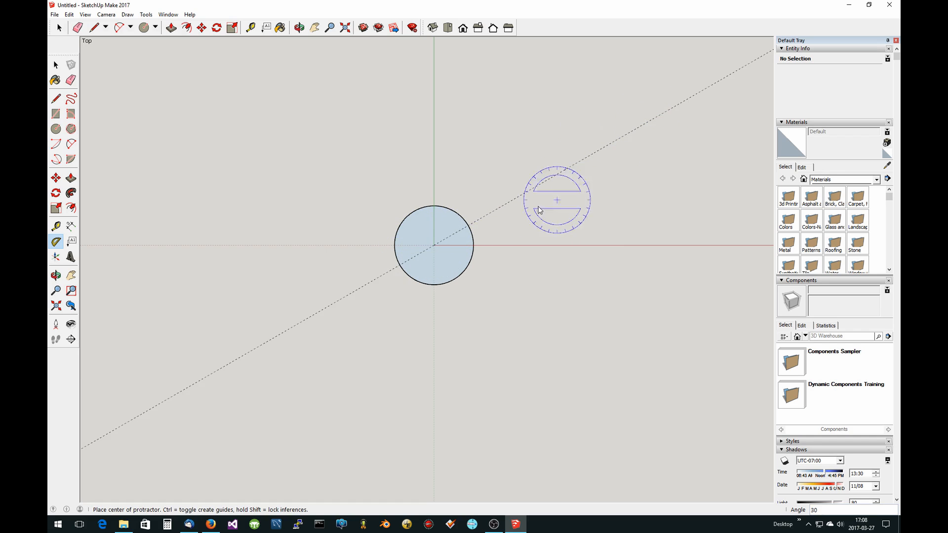
pyautogui.moveTo(435, 310)
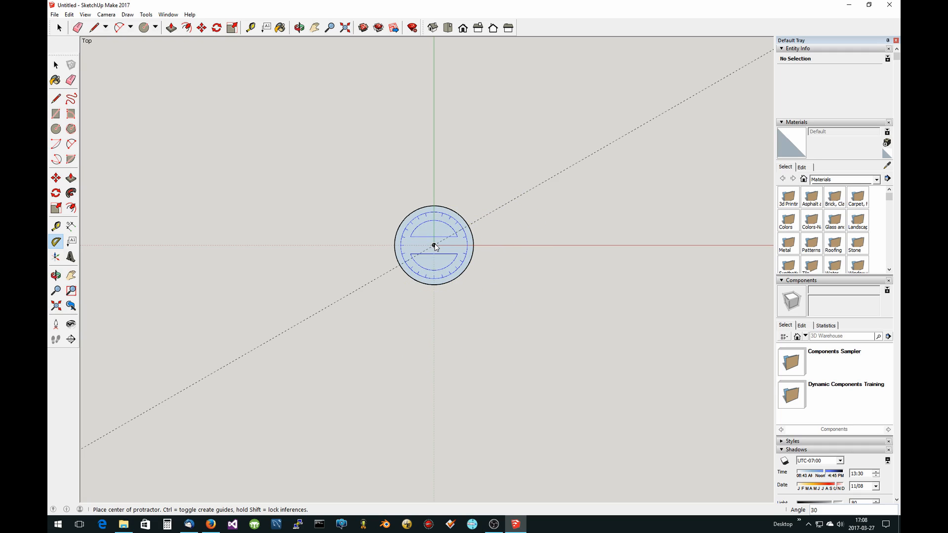
pyautogui.click(433, 246)
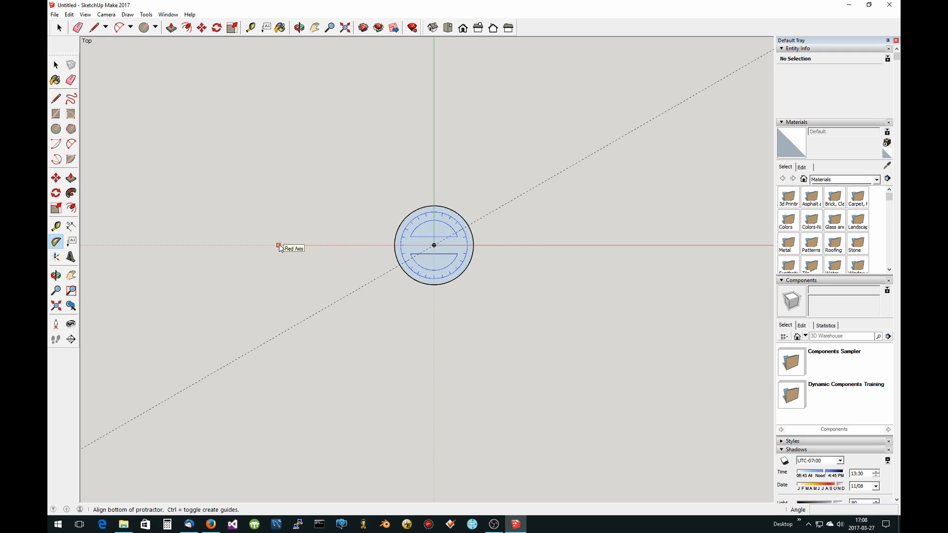
pyautogui.click(277, 245)
pyautogui.write('30')
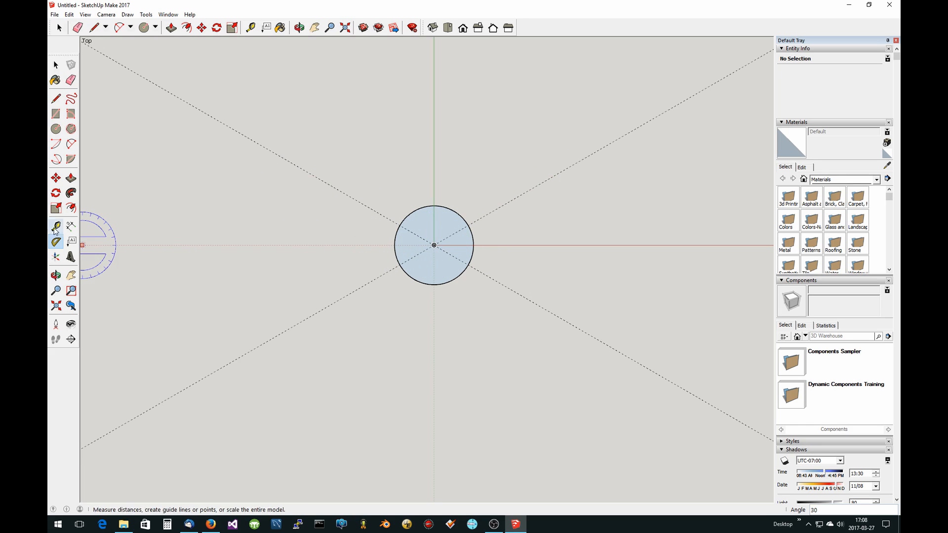
pyautogui.moveTo(55, 227)
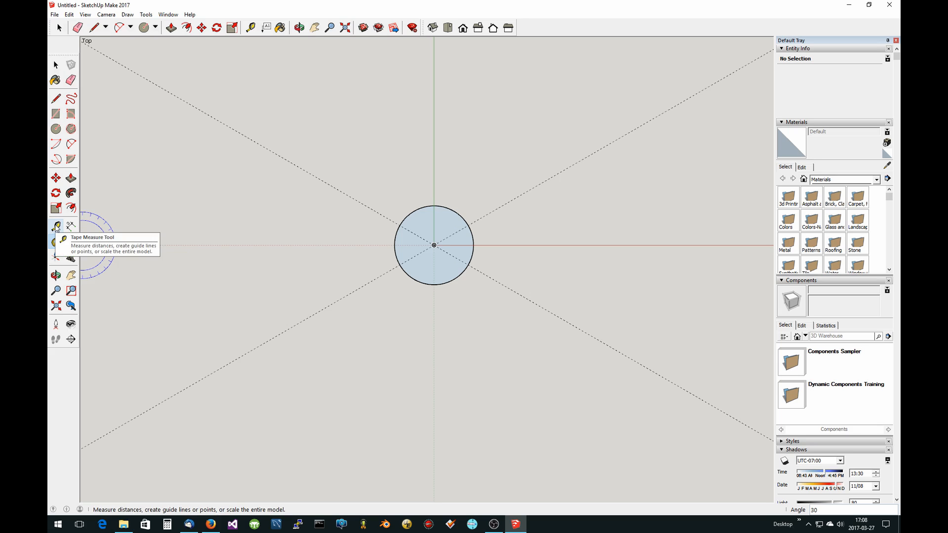
pyautogui.click(55, 225)
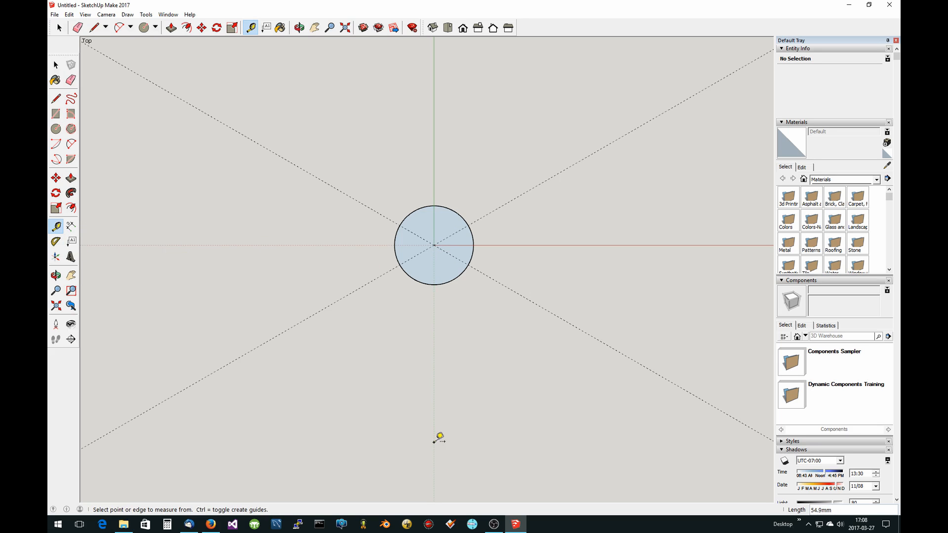
pyautogui.moveTo(460, 419)
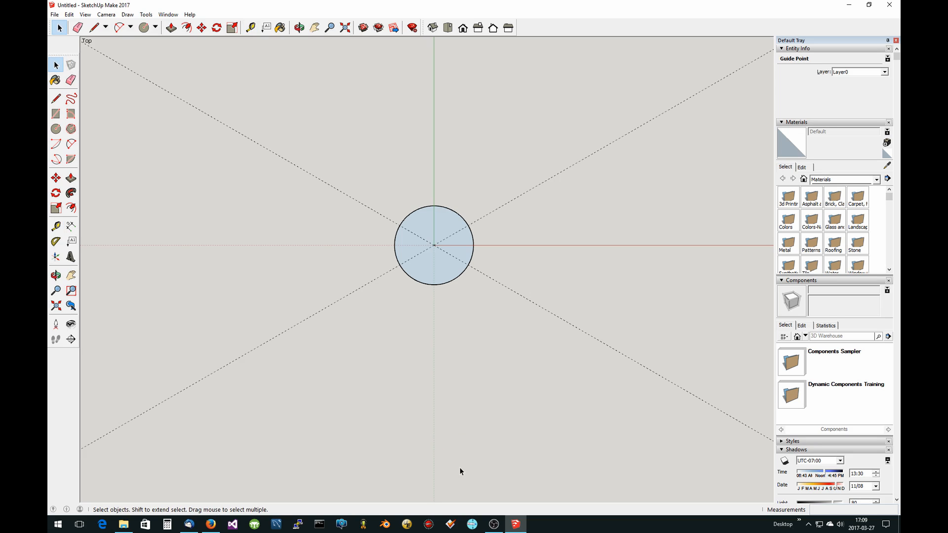
pyautogui.click(161, 199)
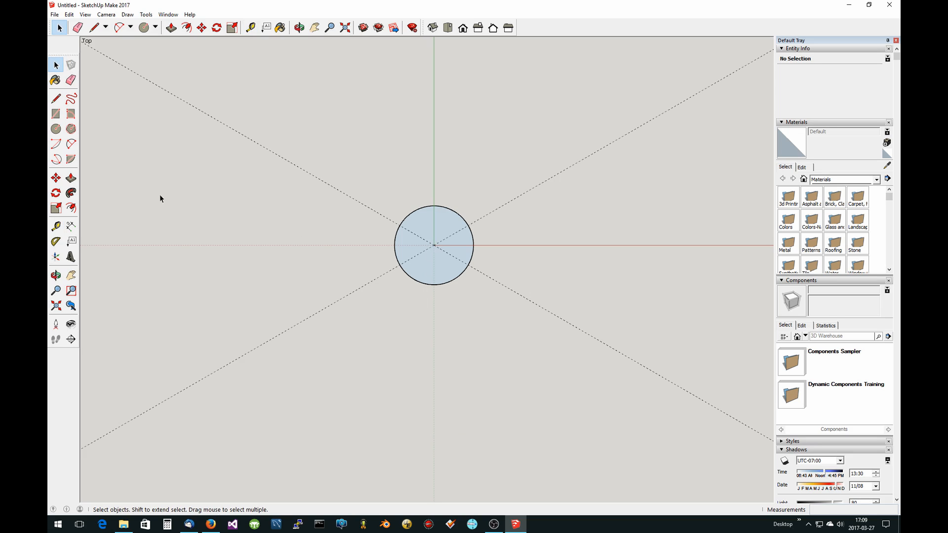
pyautogui.click(56, 242)
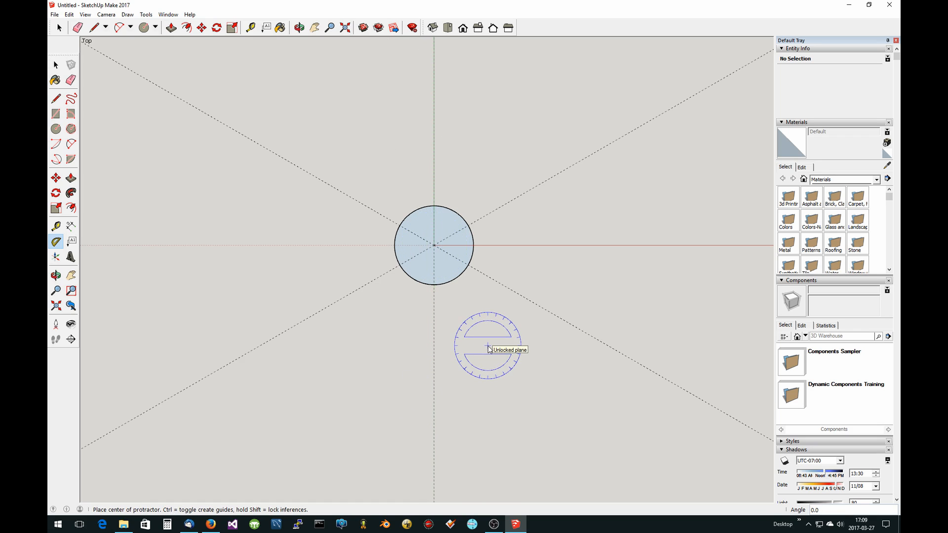
pyautogui.moveTo(536, 189)
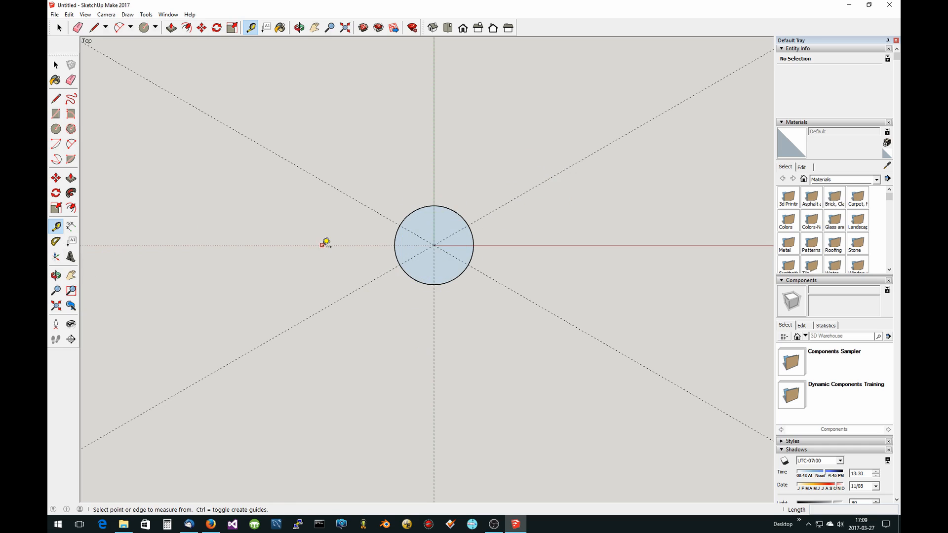
pyautogui.moveTo(434, 244)
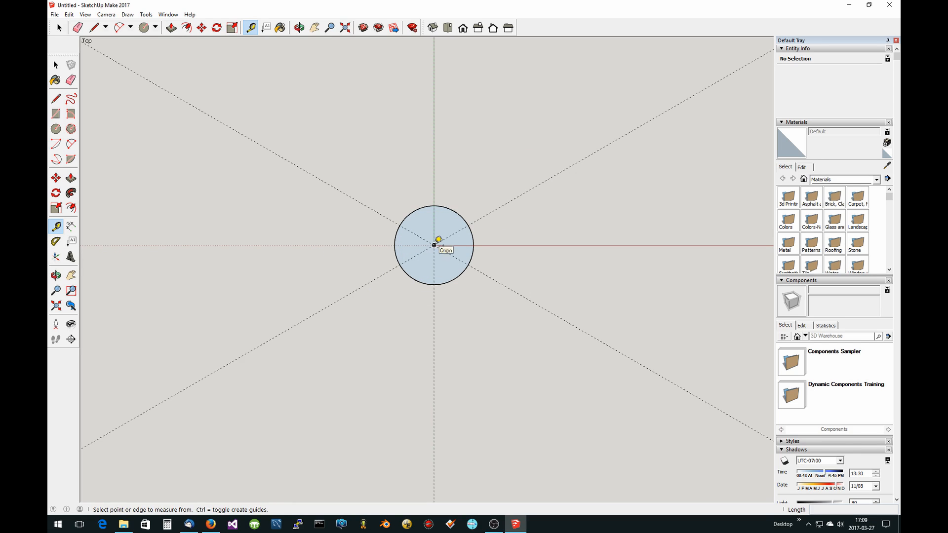
# Mark a guide point 28 mm from the centre along the upper-right guide.
pyautogui.moveTo(435, 244); pyautogui.dragTo(563, 169)
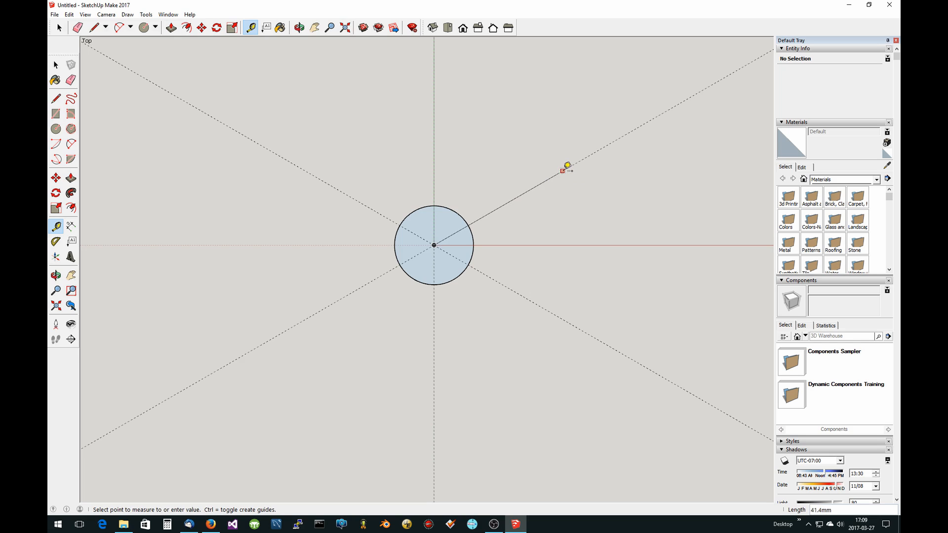
pyautogui.moveTo(566, 164)
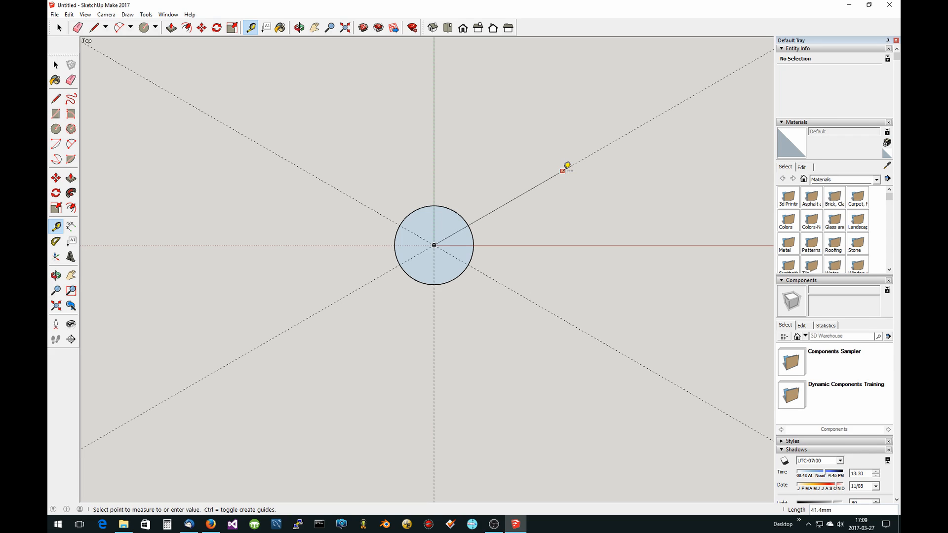
pyautogui.write('28')
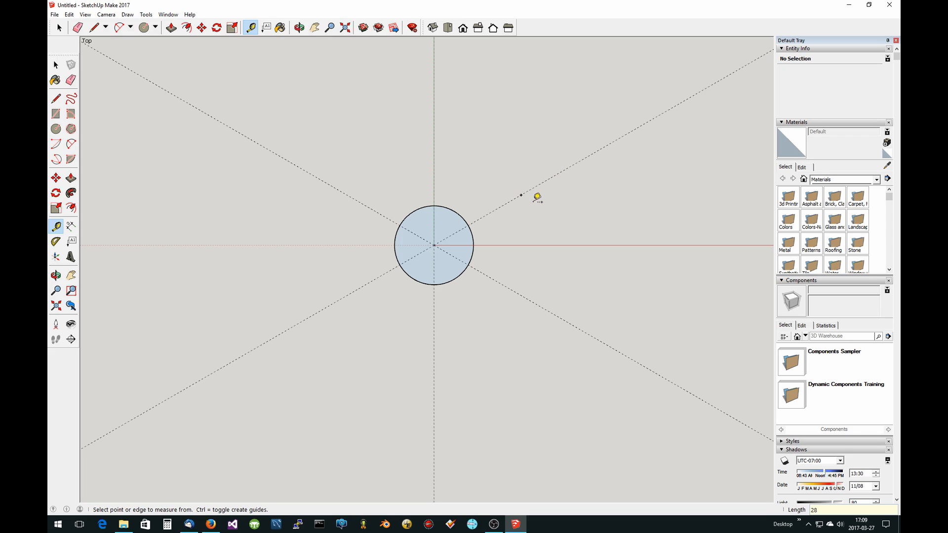
pyautogui.moveTo(434, 244)
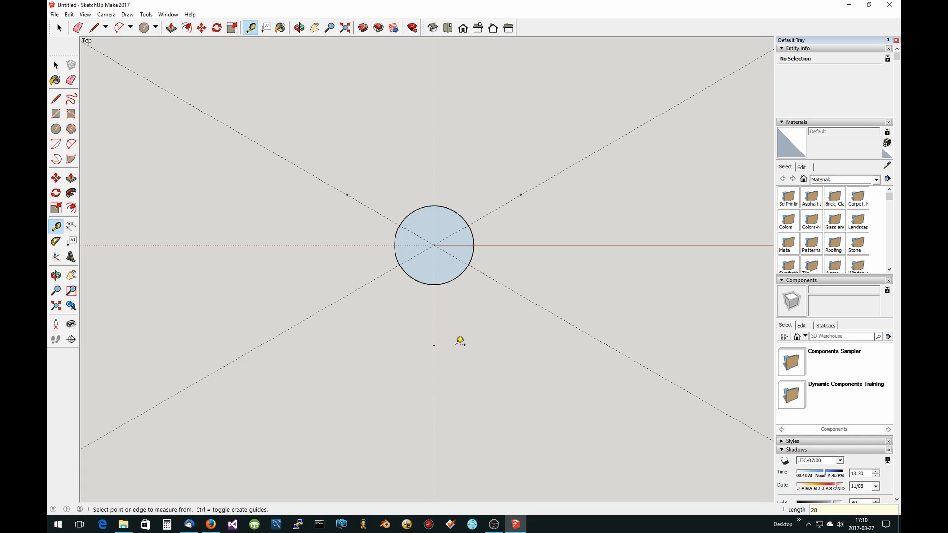
pyautogui.moveTo(513, 261)
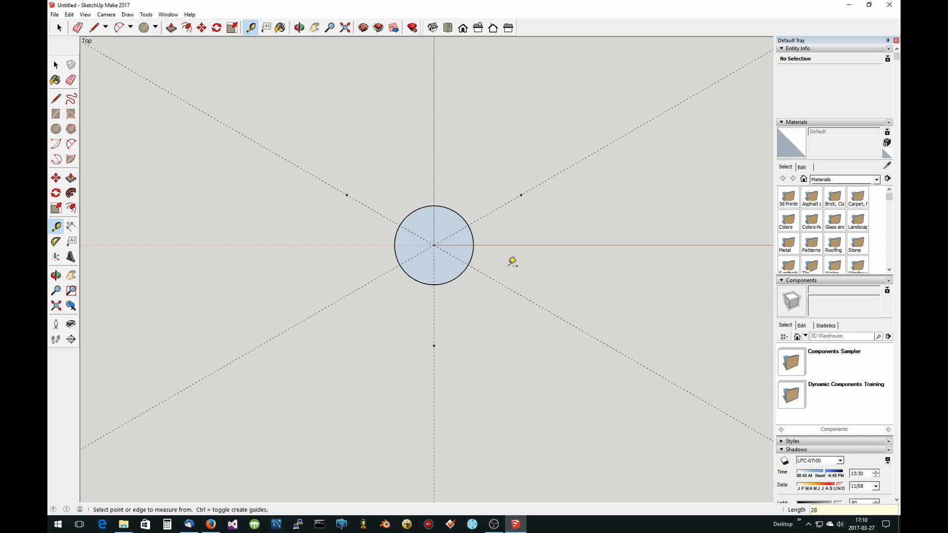
pyautogui.moveTo(119, 165)
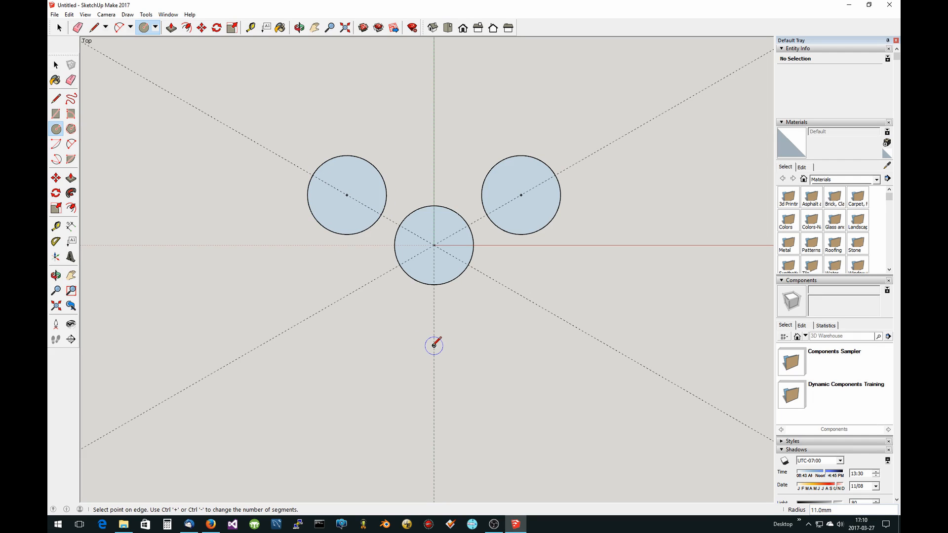
# Draw a matching 11 mm circle centred on the lower guide point.
pyautogui.click(433, 345)
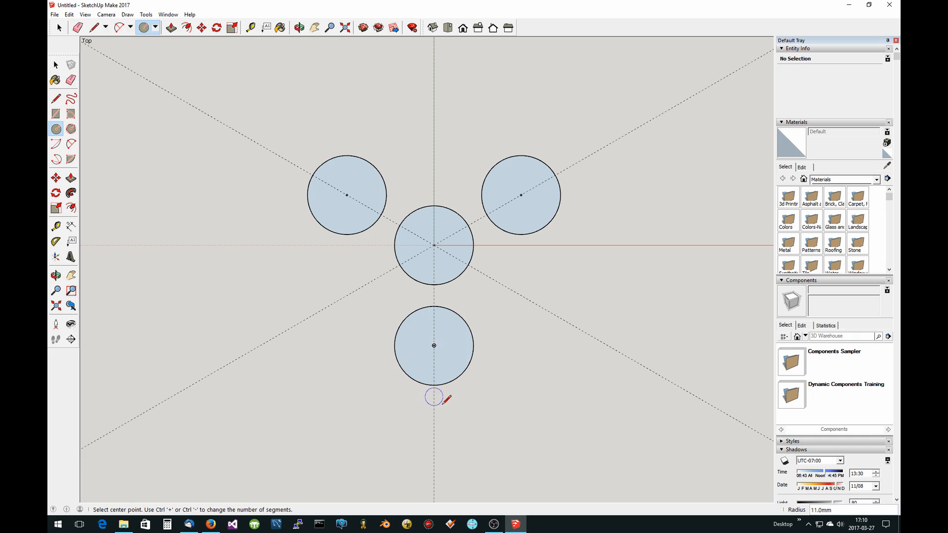
pyautogui.moveTo(450, 271)
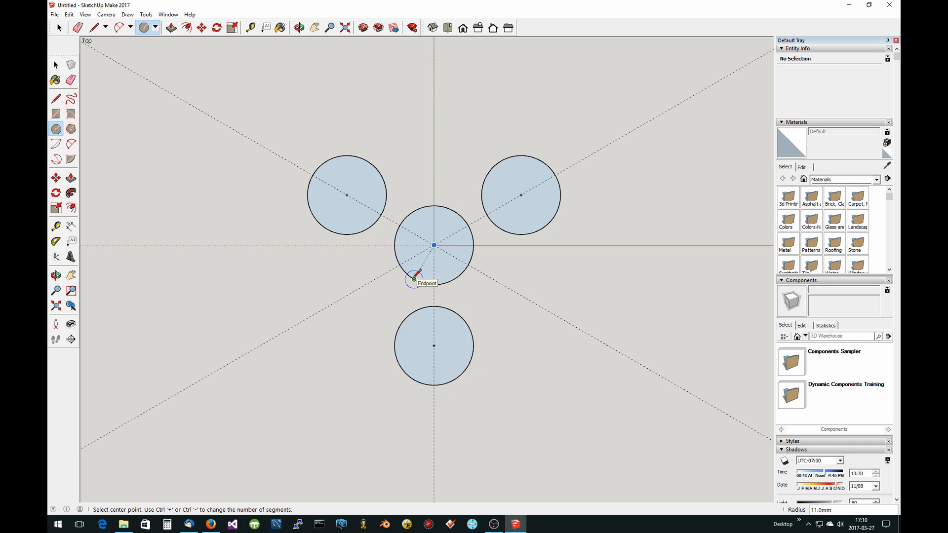
pyautogui.moveTo(444, 214)
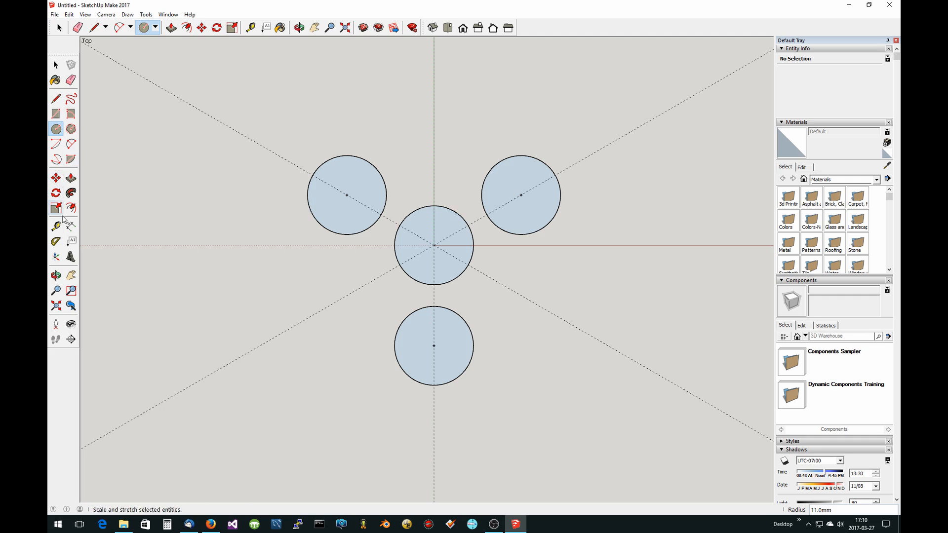
# Mark a guide point farther out along the upper-right guide beyond the outer circle.
pyautogui.click(249, 27)
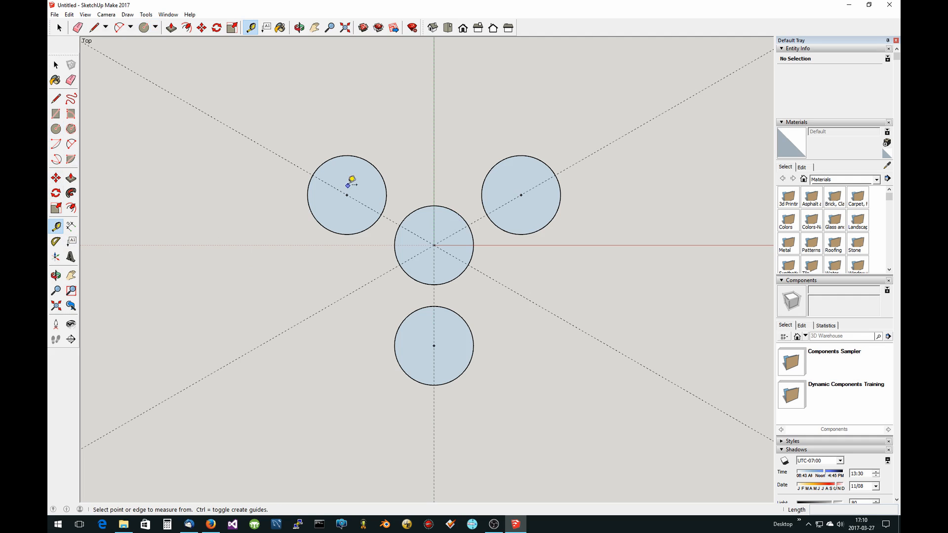
pyautogui.moveTo(457, 164)
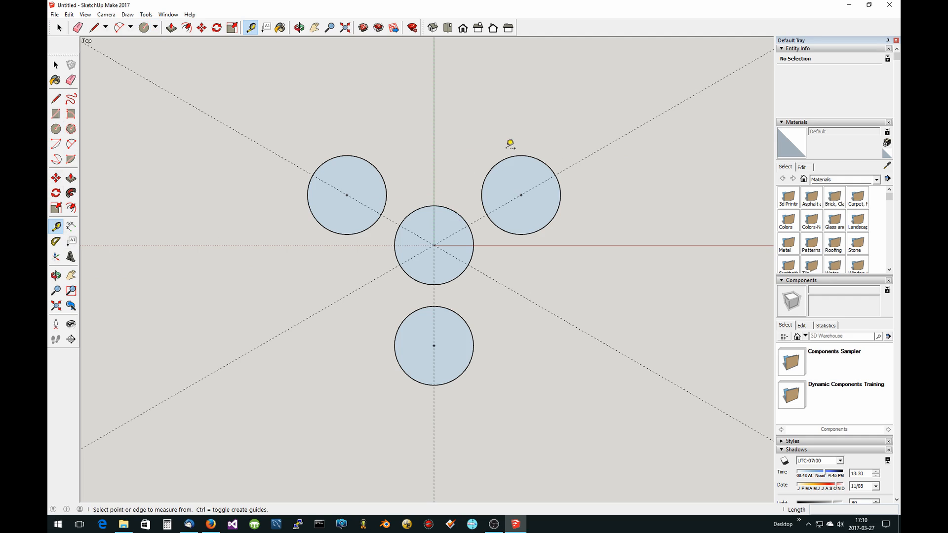
pyautogui.moveTo(470, 161)
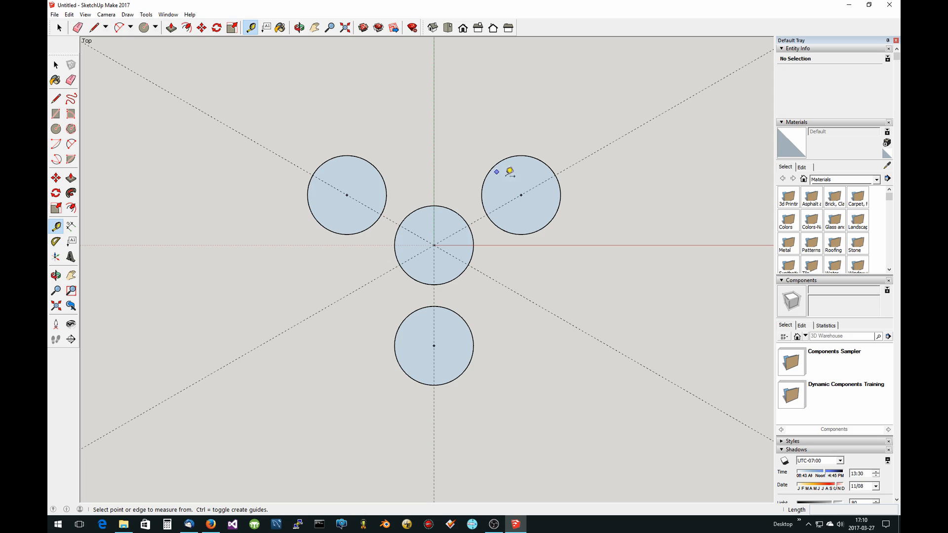
pyautogui.moveTo(579, 150)
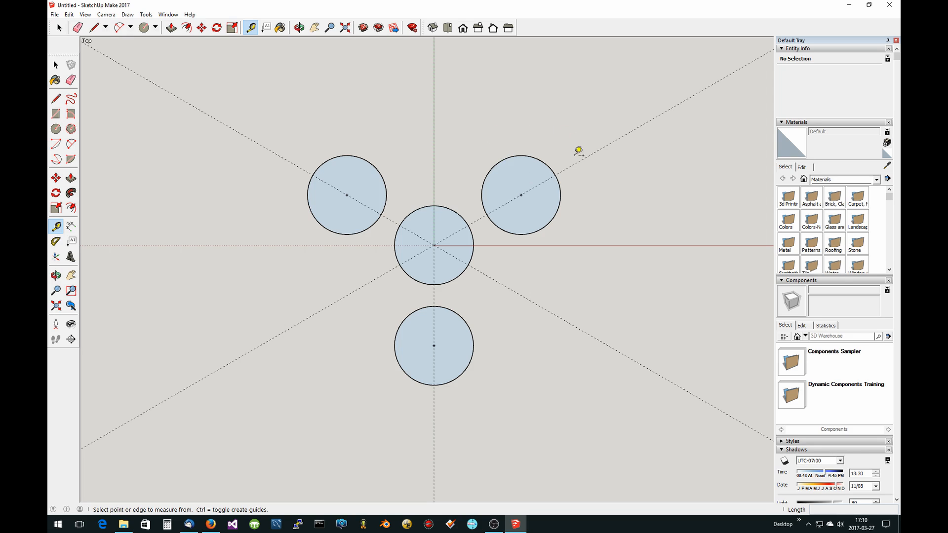
pyautogui.moveTo(583, 158)
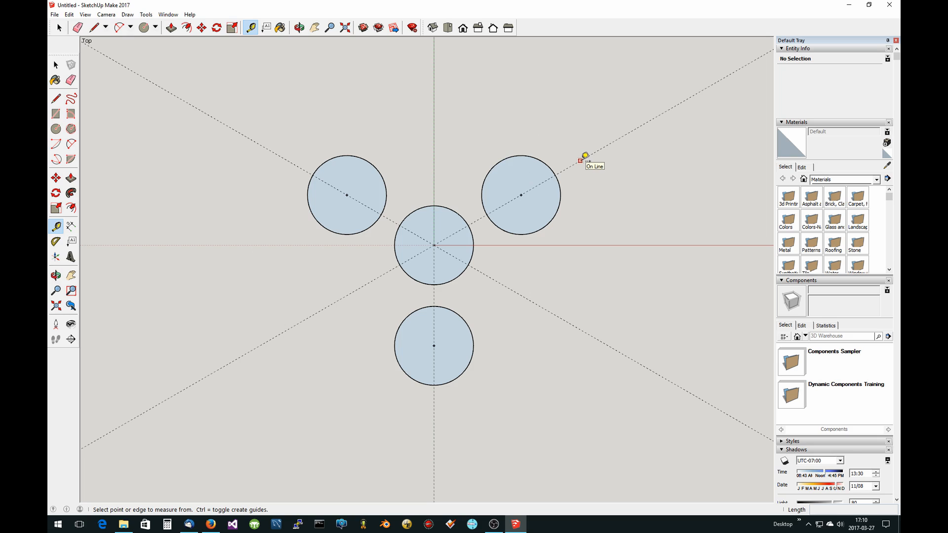
pyautogui.moveTo(434, 242)
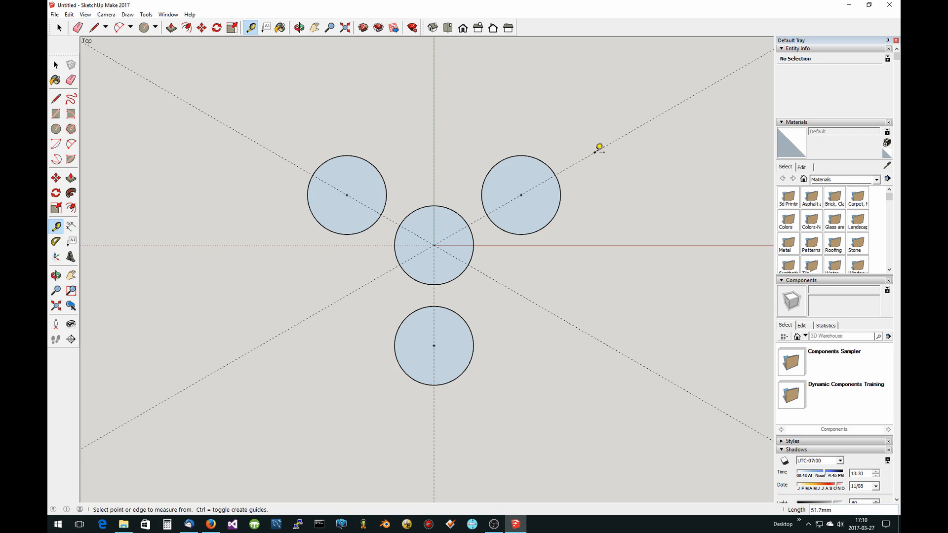
pyautogui.moveTo(433, 245)
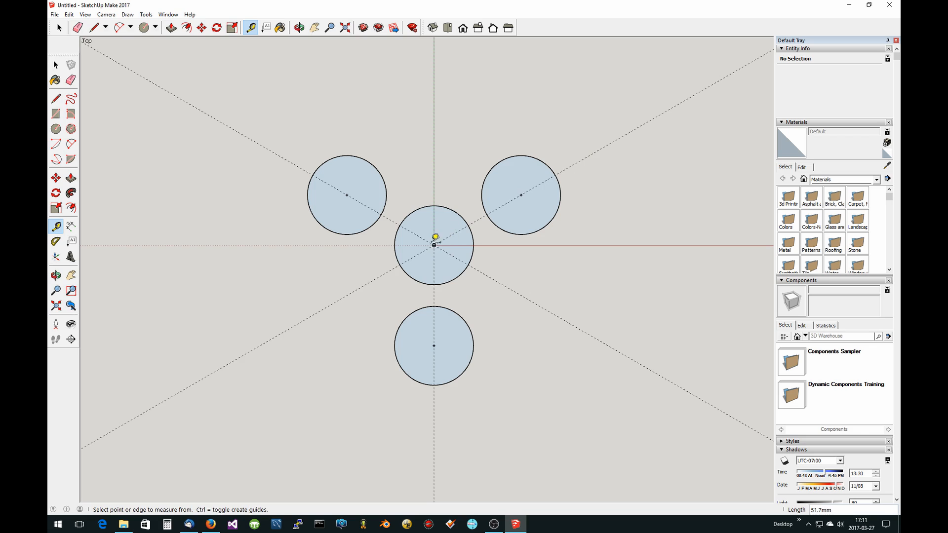
pyautogui.moveTo(435, 245); pyautogui.dragTo(620, 131)
pyautogui.write('48')
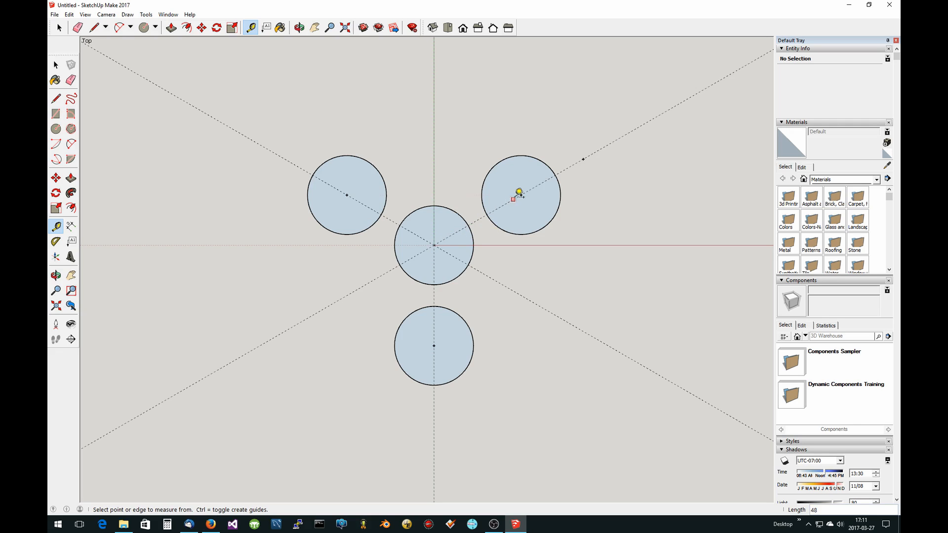
pyautogui.moveTo(586, 155)
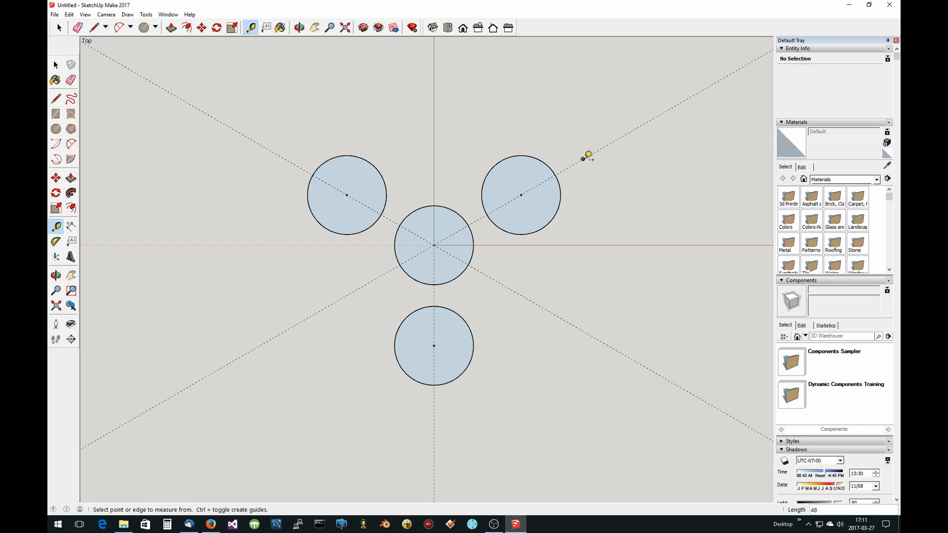
pyautogui.moveTo(586, 155)
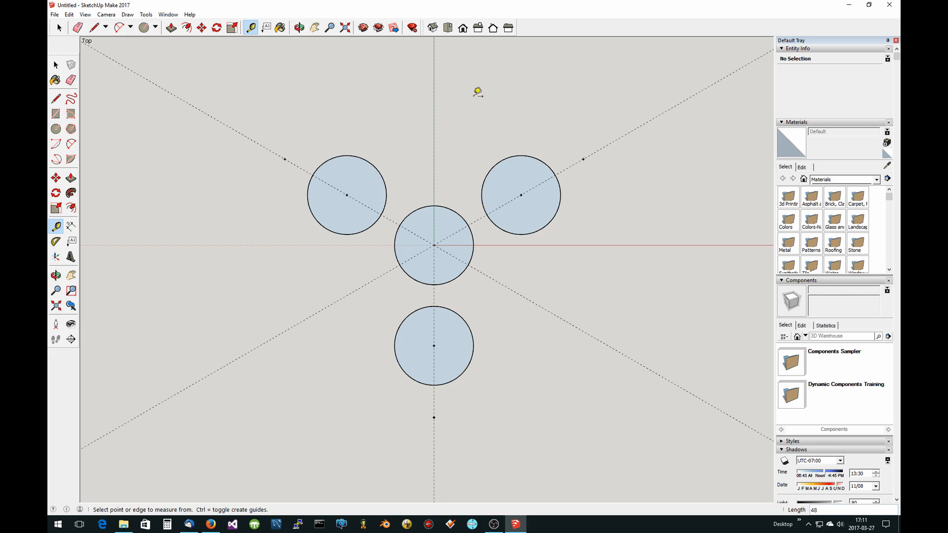
pyautogui.moveTo(328, 230)
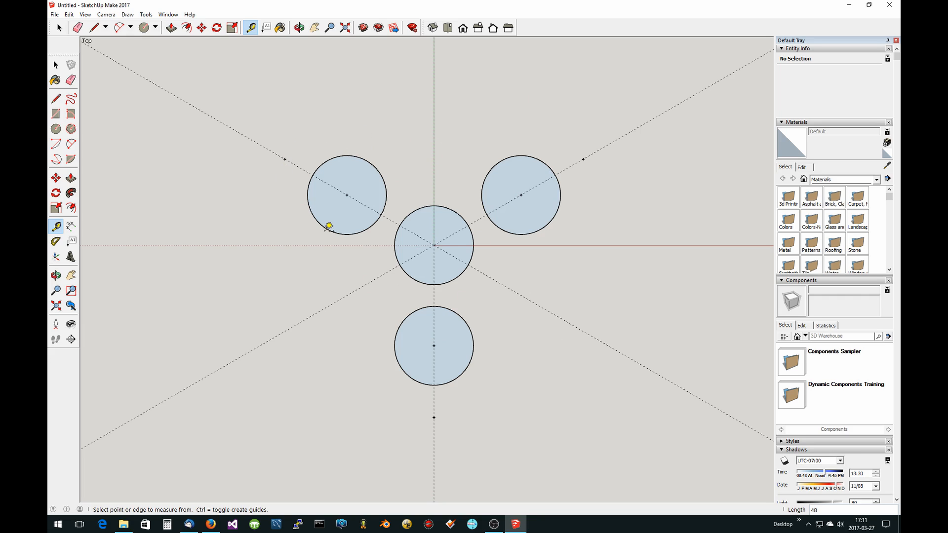
pyautogui.moveTo(389, 336)
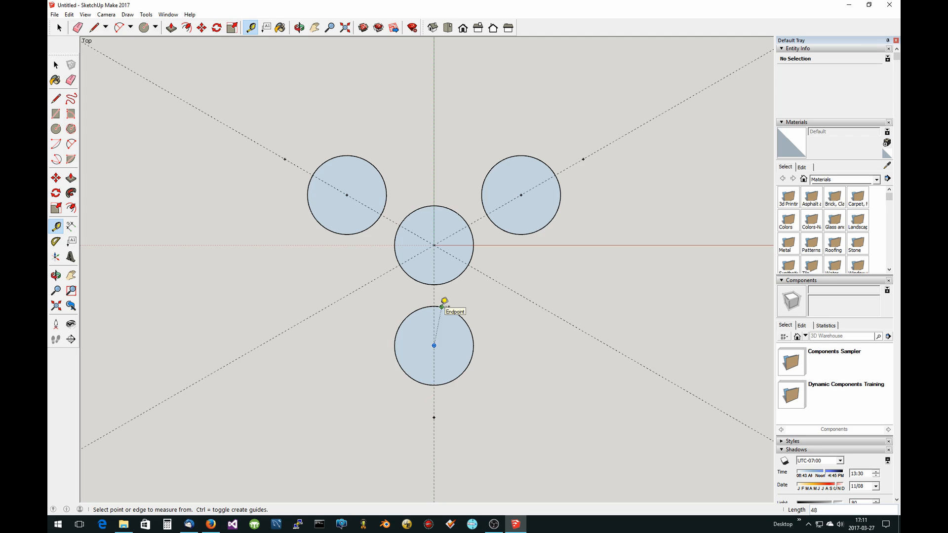
pyautogui.moveTo(172, 168)
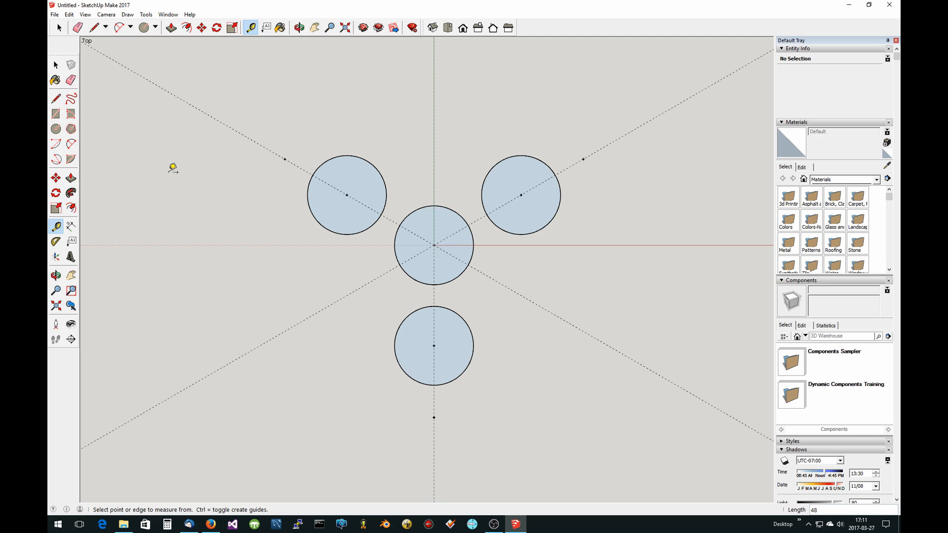
pyautogui.click(55, 128)
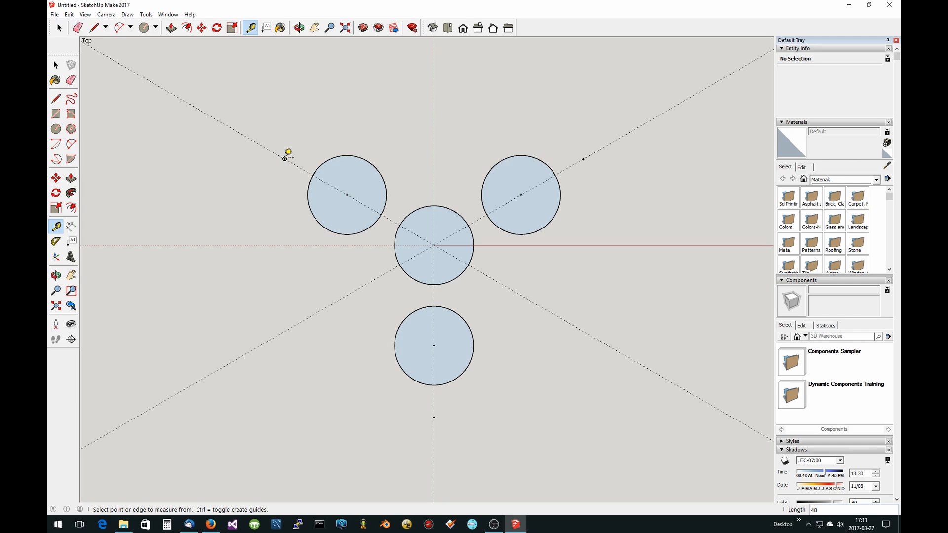
pyautogui.moveTo(352, 182)
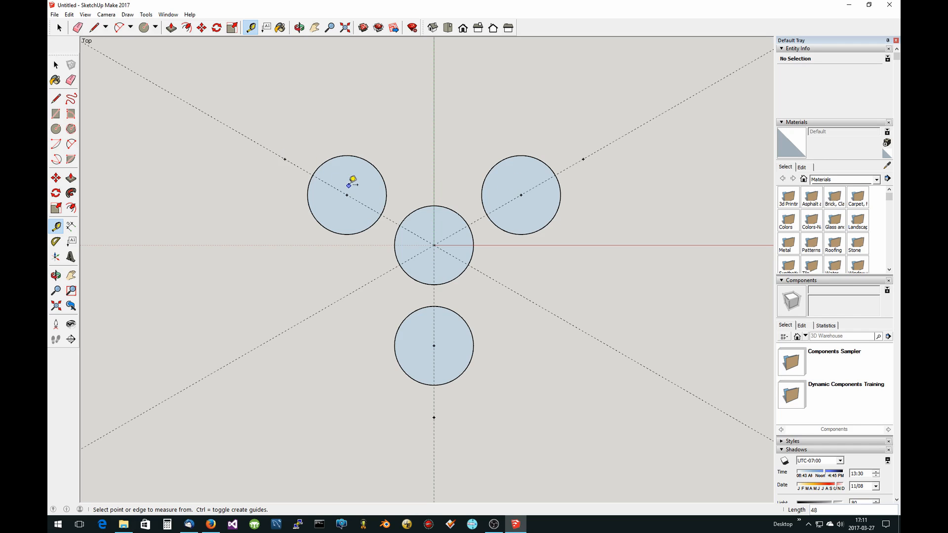
pyautogui.moveTo(340, 191)
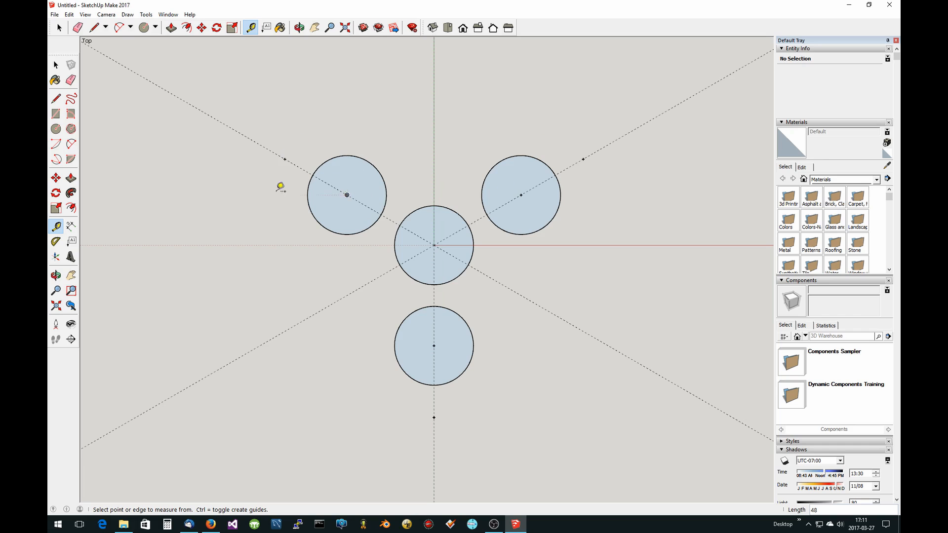
pyautogui.click(55, 129)
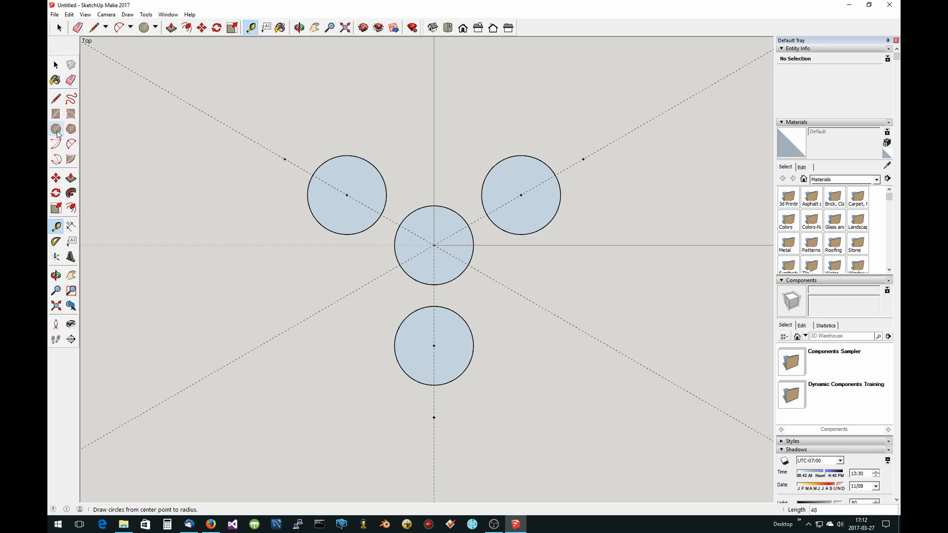
# Start a 20 mm lobe circle around one of the outer holes.
pyautogui.click(144, 28)
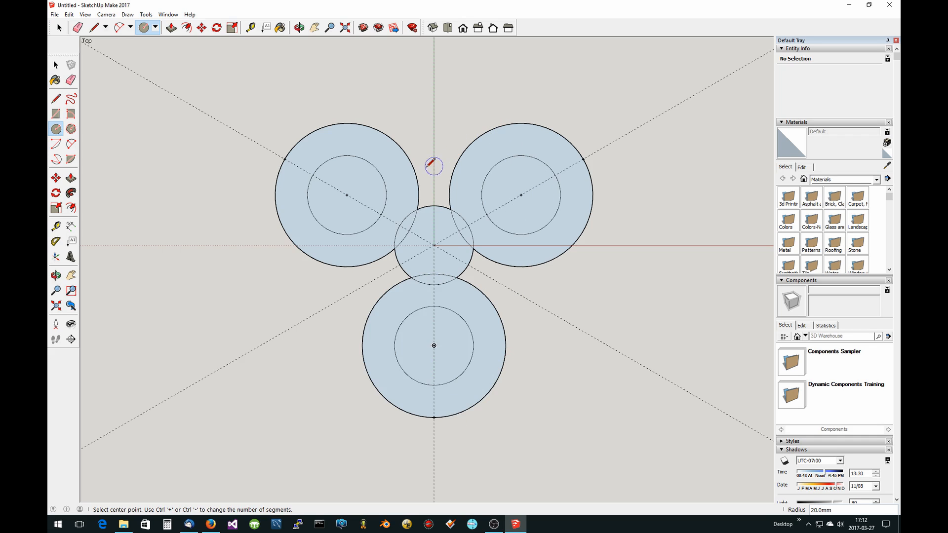
pyautogui.moveTo(349, 284)
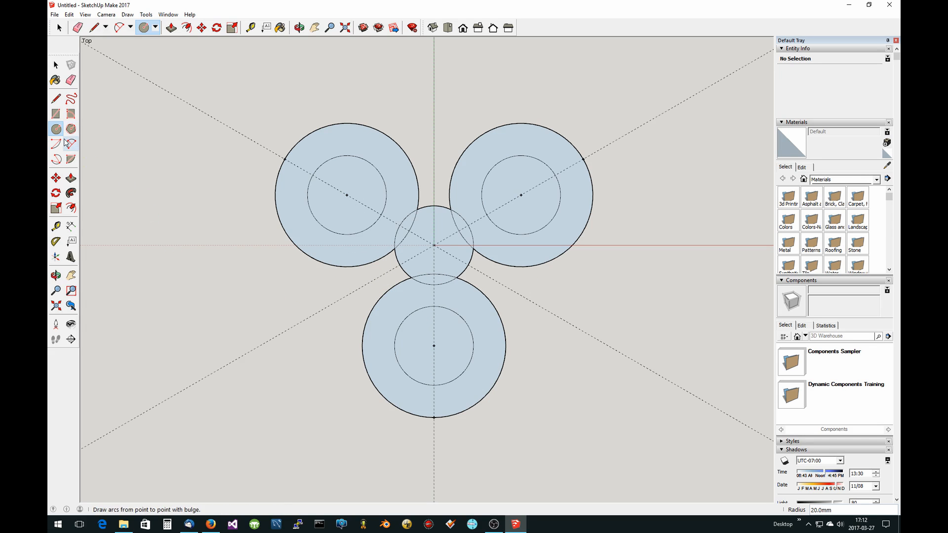
pyautogui.moveTo(71, 255)
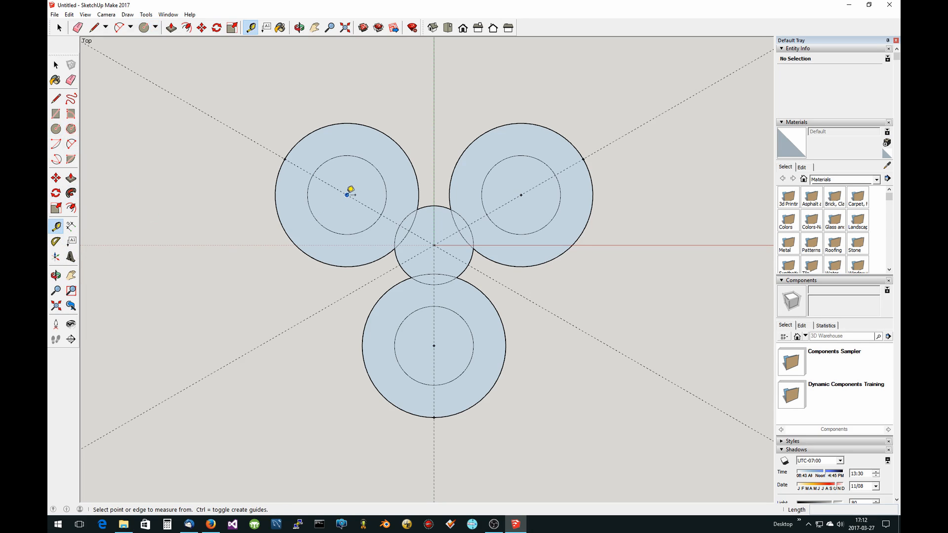
# Run a construction guide from the left hole's centre toward the neighbouring lobe edge.
pyautogui.click(349, 192)
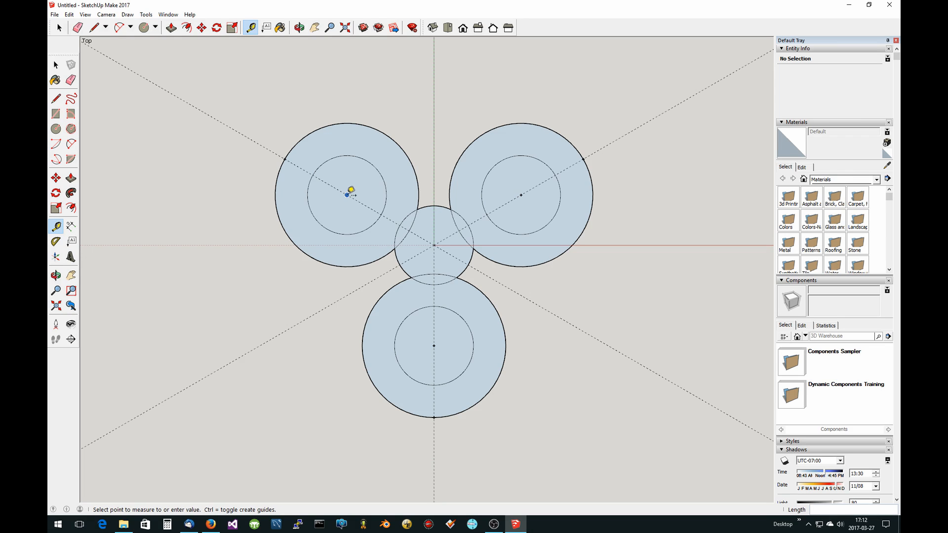
pyautogui.moveTo(300, 147)
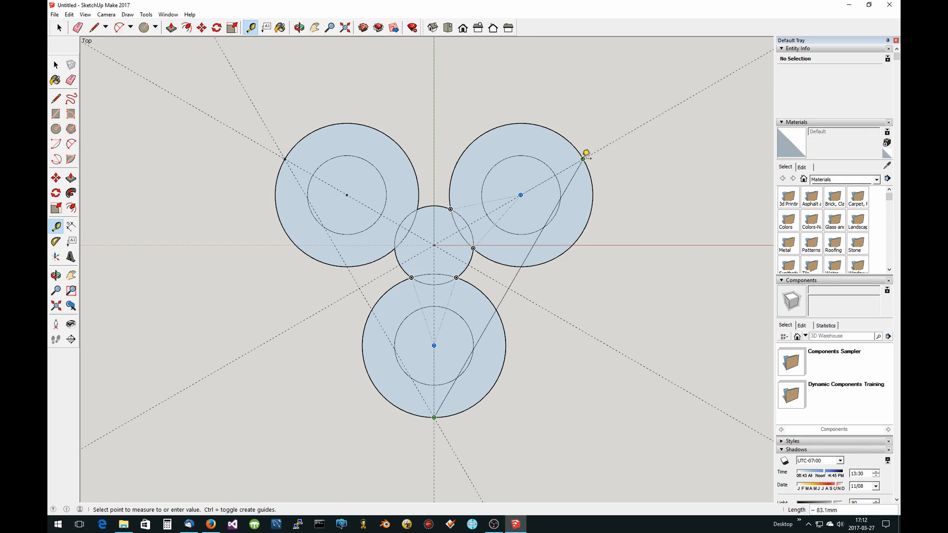
pyautogui.moveTo(585, 156)
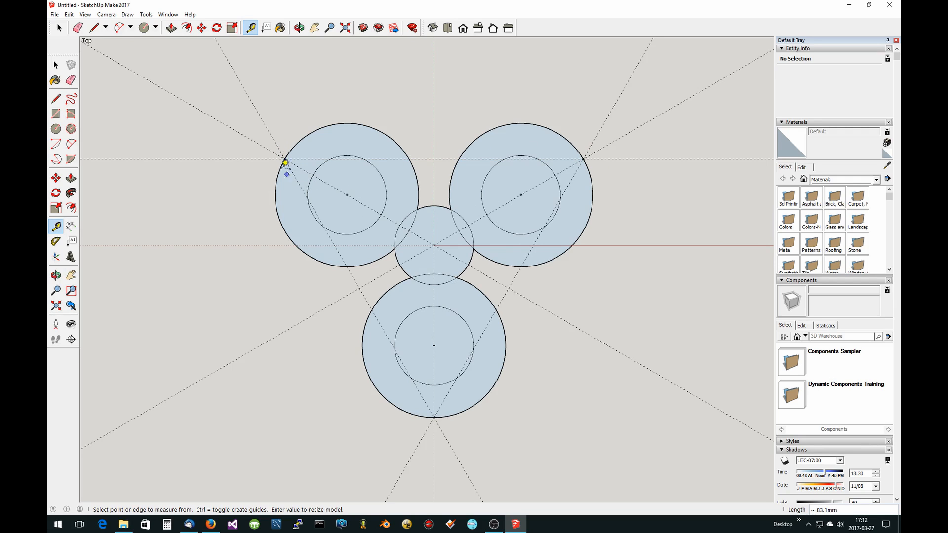
pyautogui.moveTo(439, 152)
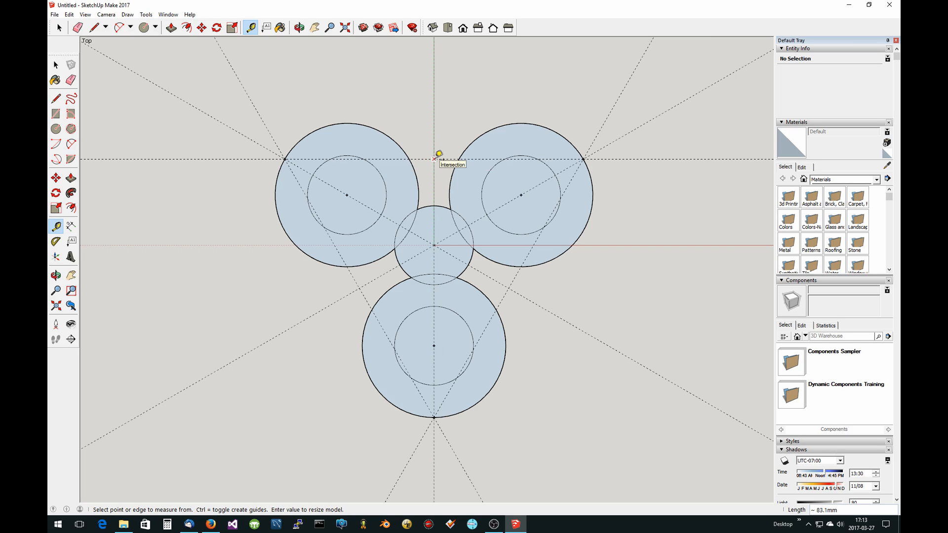
pyautogui.moveTo(411, 169)
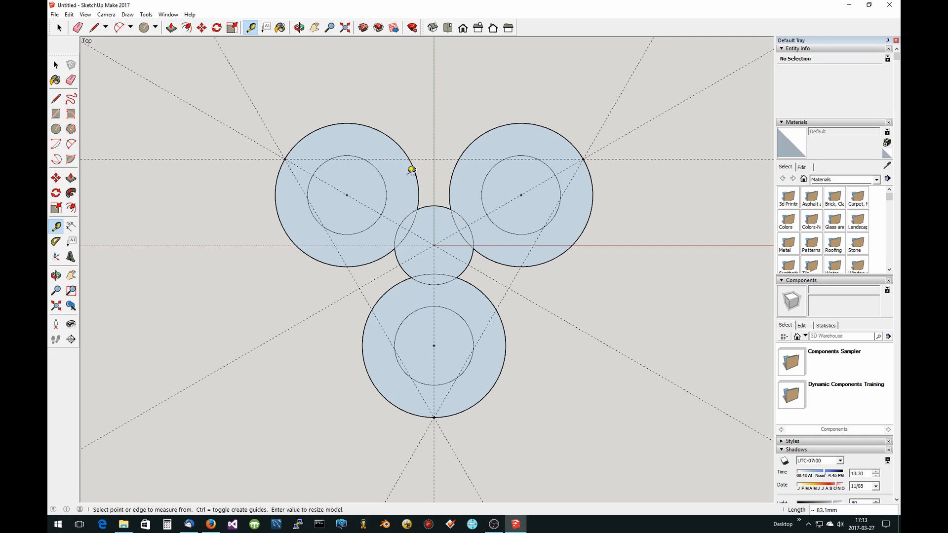
pyautogui.click(56, 128)
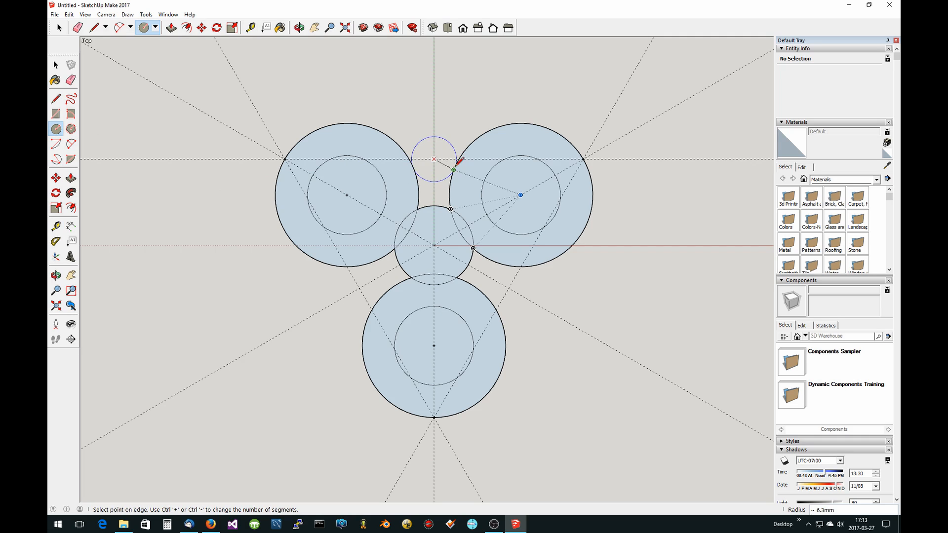
pyautogui.moveTo(454, 168)
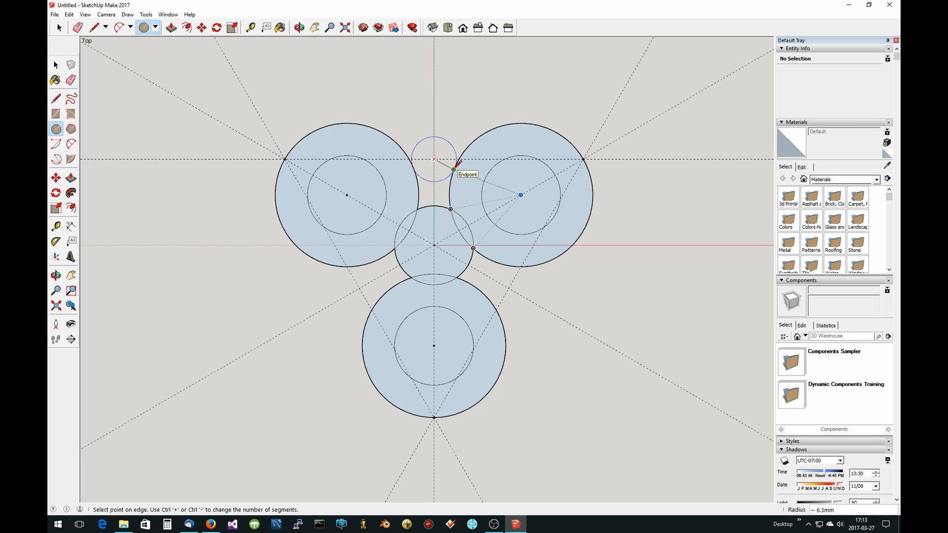
# Finish the small gap circle touching the right lobe between the upper two lobes.
pyautogui.click(450, 158)
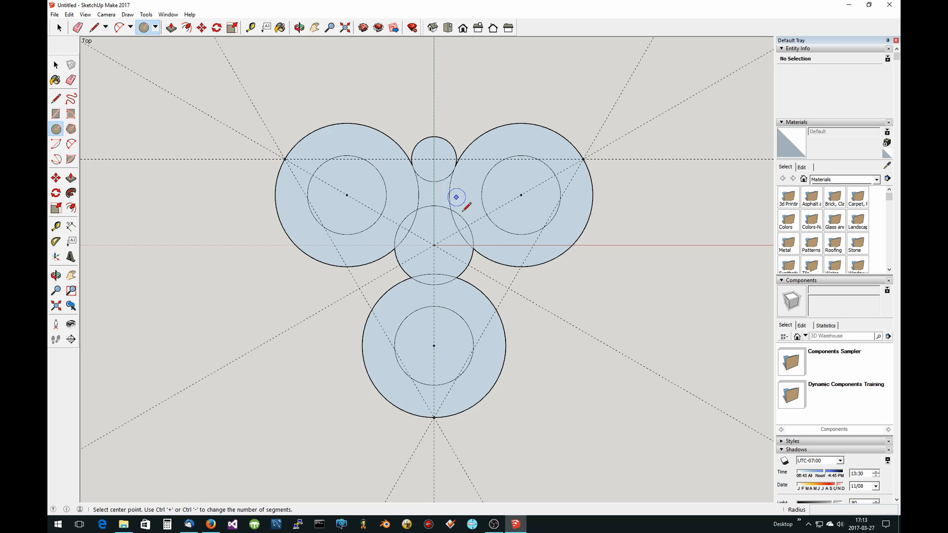
pyautogui.moveTo(509, 286)
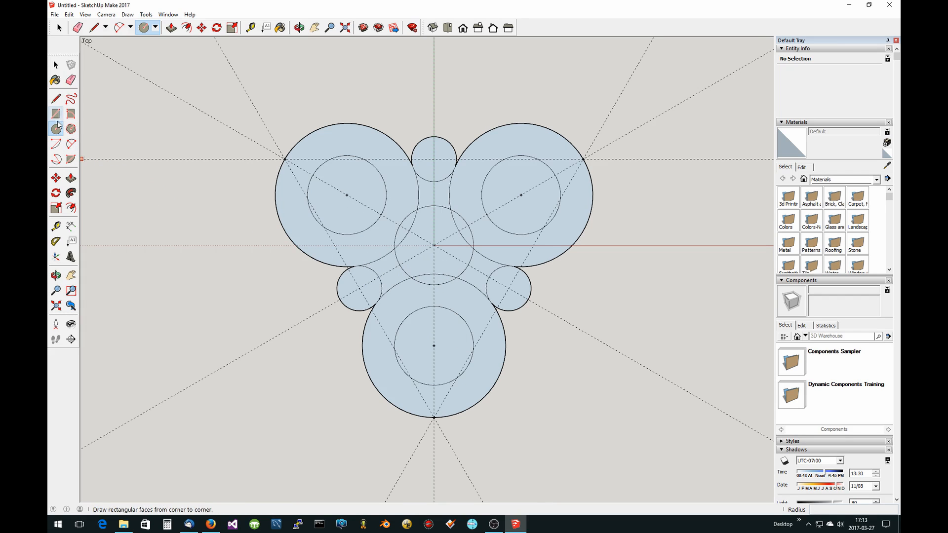
# Erase the small gap circle's outer arc and the leftover edge below it at lower left.
pyautogui.click(60, 27)
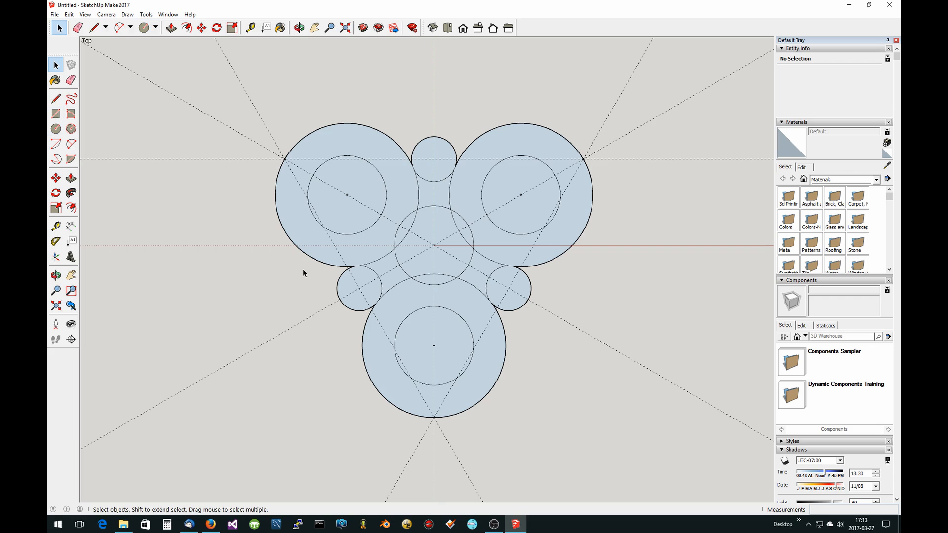
pyautogui.moveTo(346, 290)
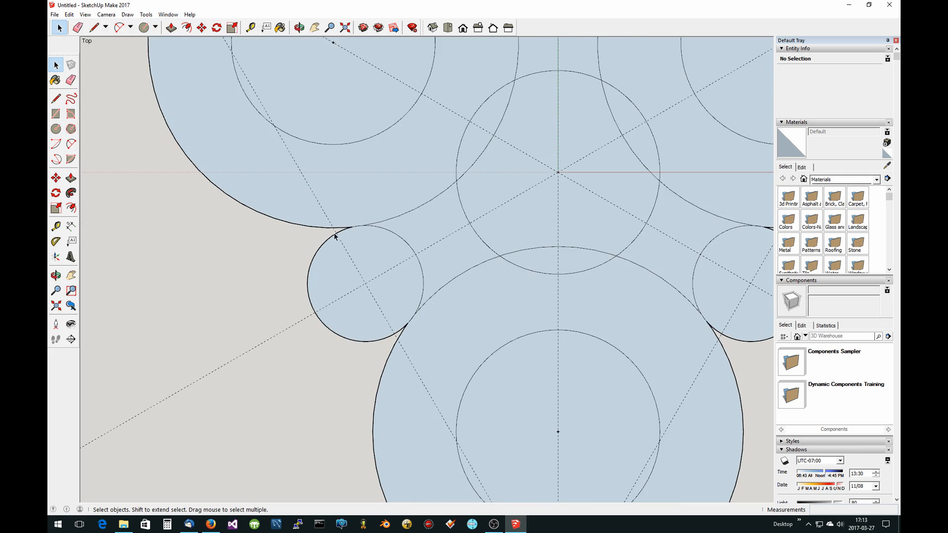
pyautogui.click(332, 236)
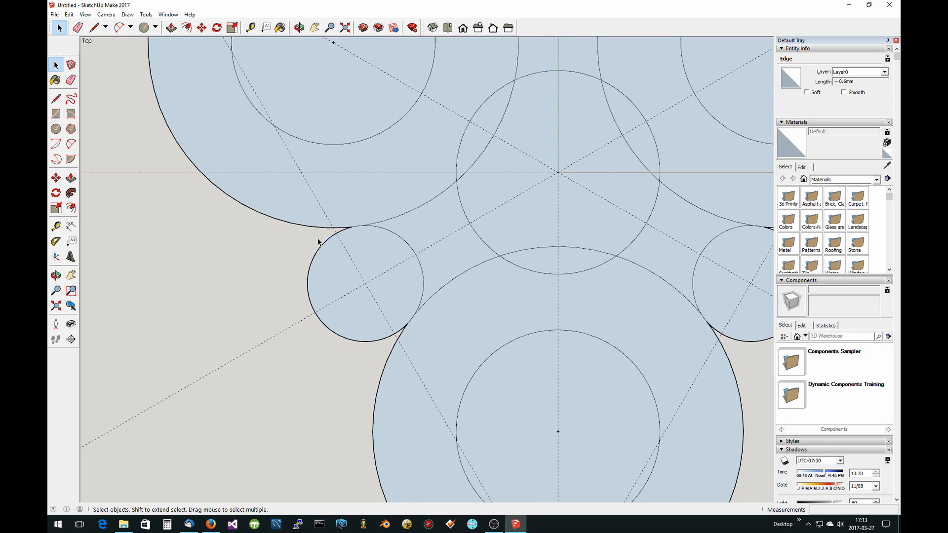
pyautogui.moveTo(324, 245)
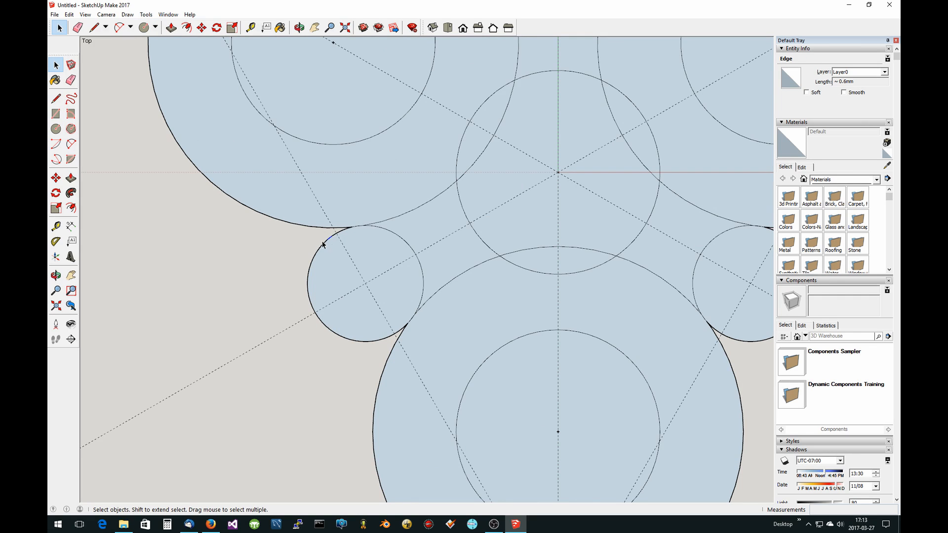
pyautogui.moveTo(323, 245); pyautogui.dragTo(362, 304)
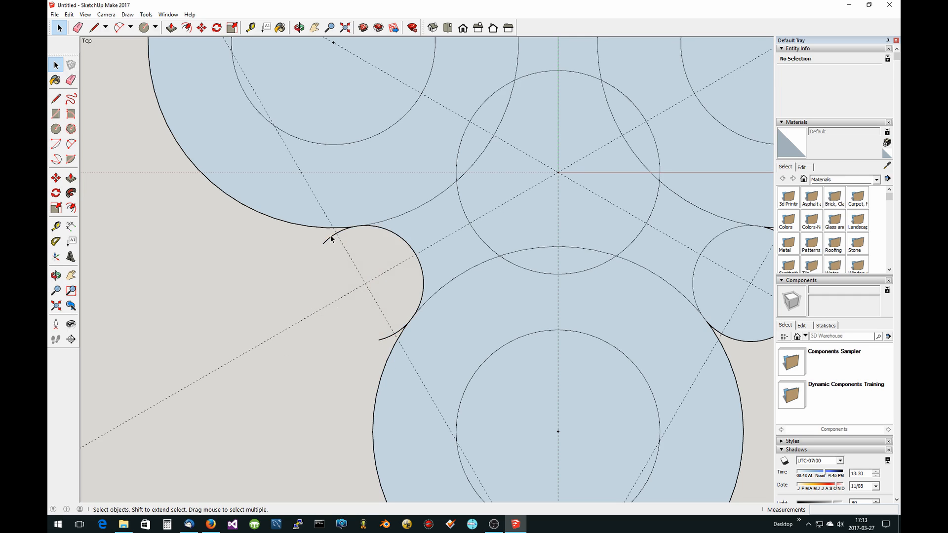
pyautogui.click(332, 238)
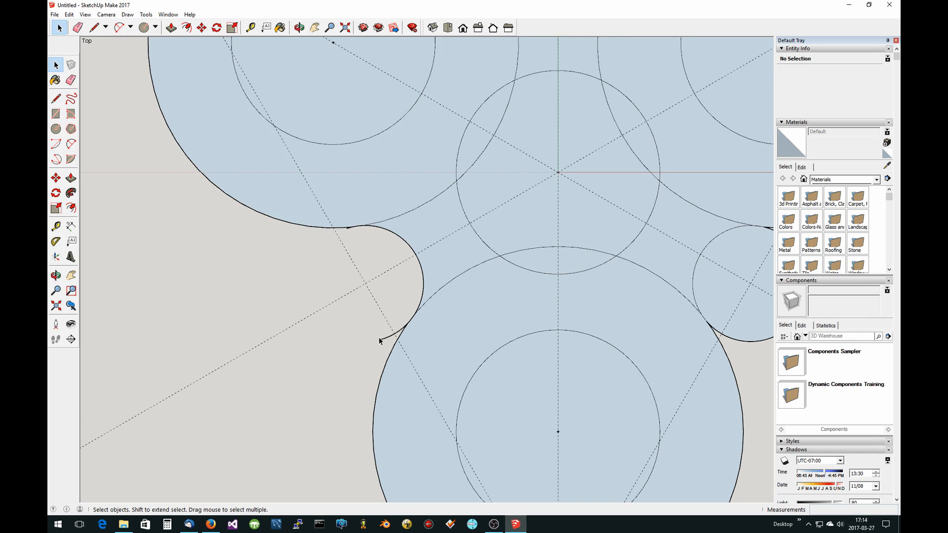
pyautogui.moveTo(390, 339)
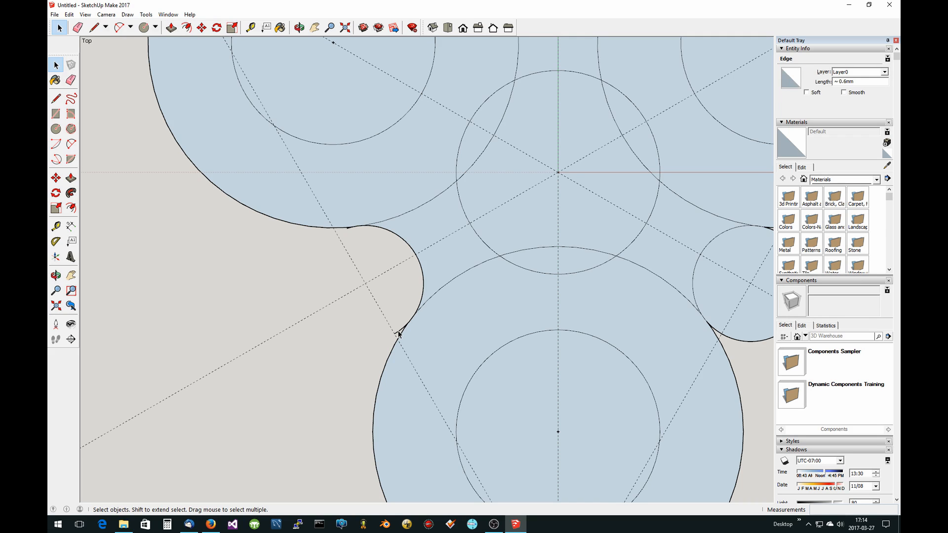
pyautogui.click(398, 333)
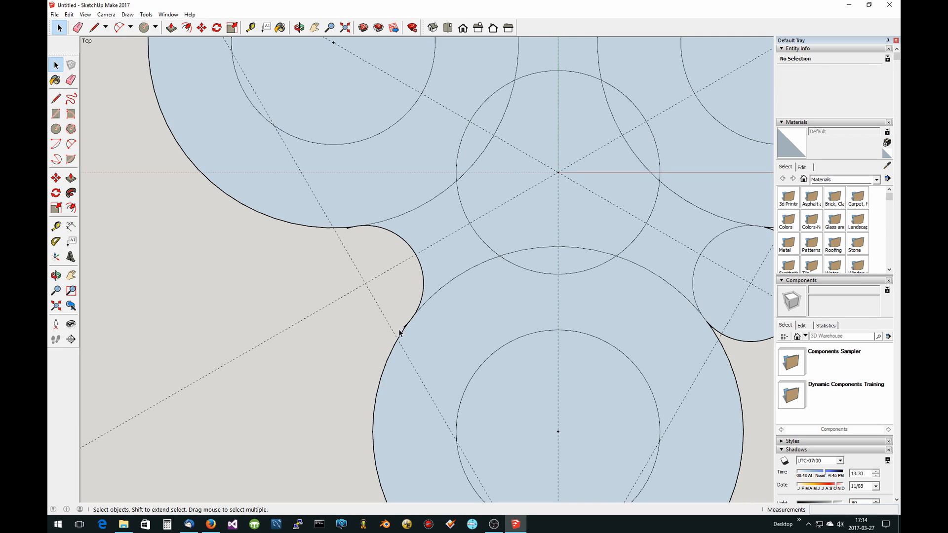
pyautogui.moveTo(504, 273)
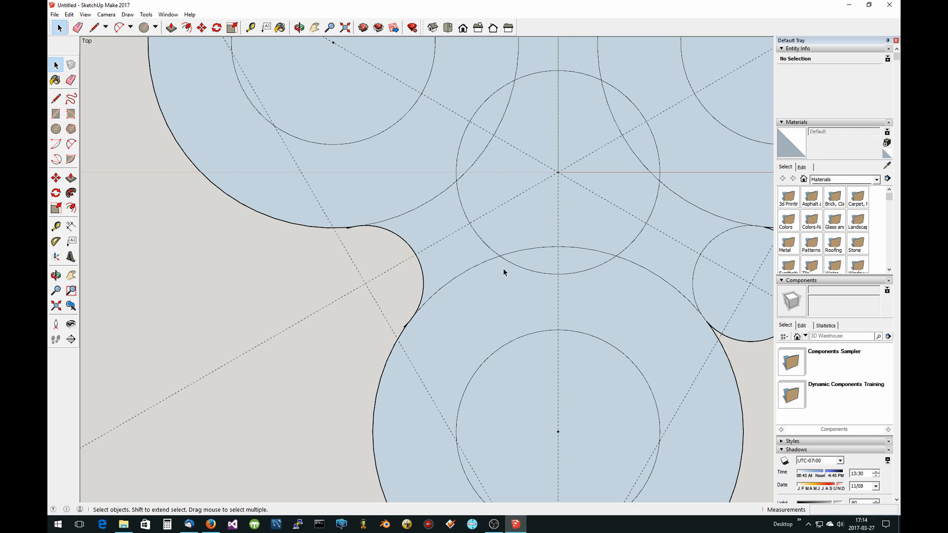
# Remove the upper lobe's interior arc and the interior arcs near the right small circle.
pyautogui.click(423, 215)
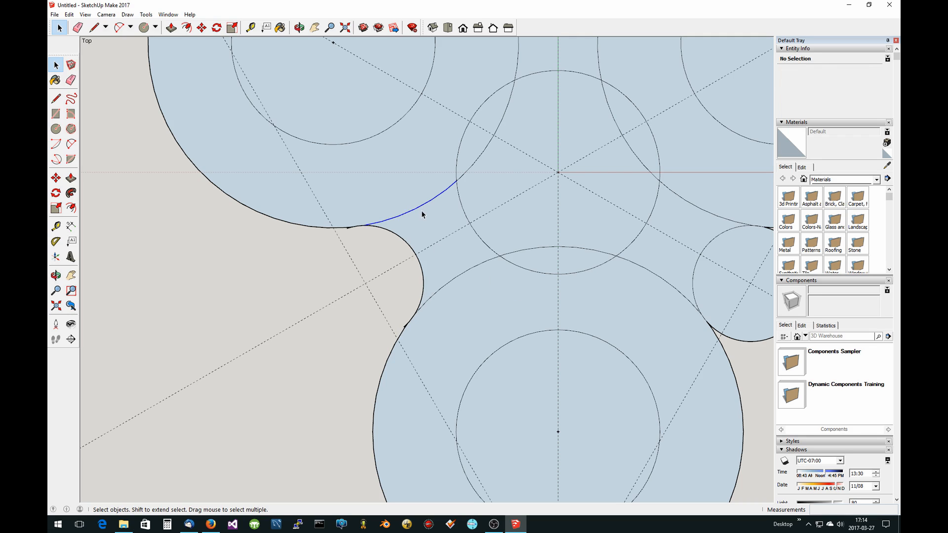
pyautogui.click(399, 205)
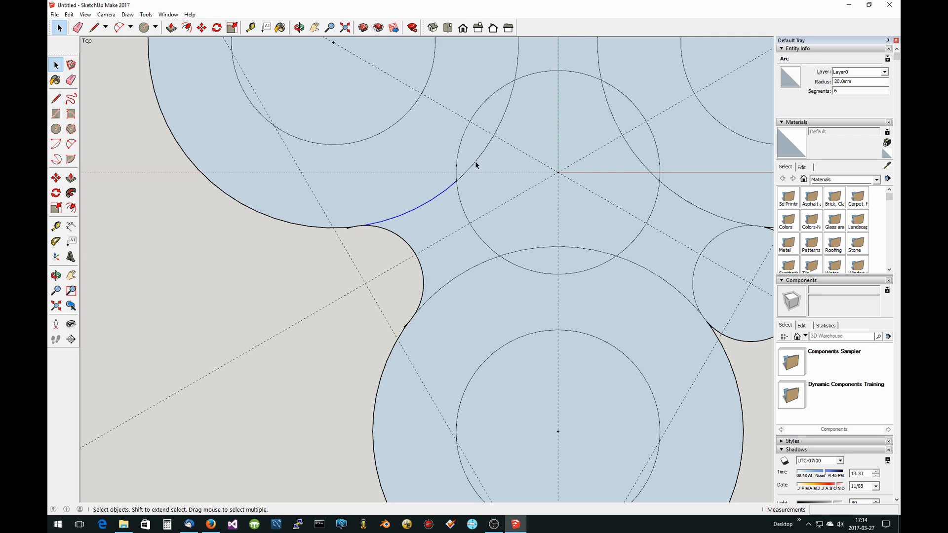
pyautogui.moveTo(437, 215)
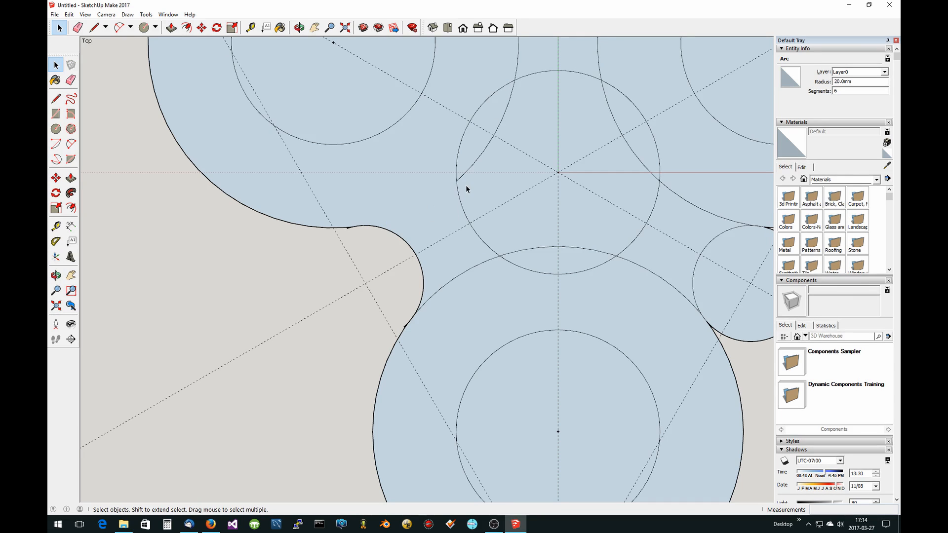
pyautogui.click(531, 255)
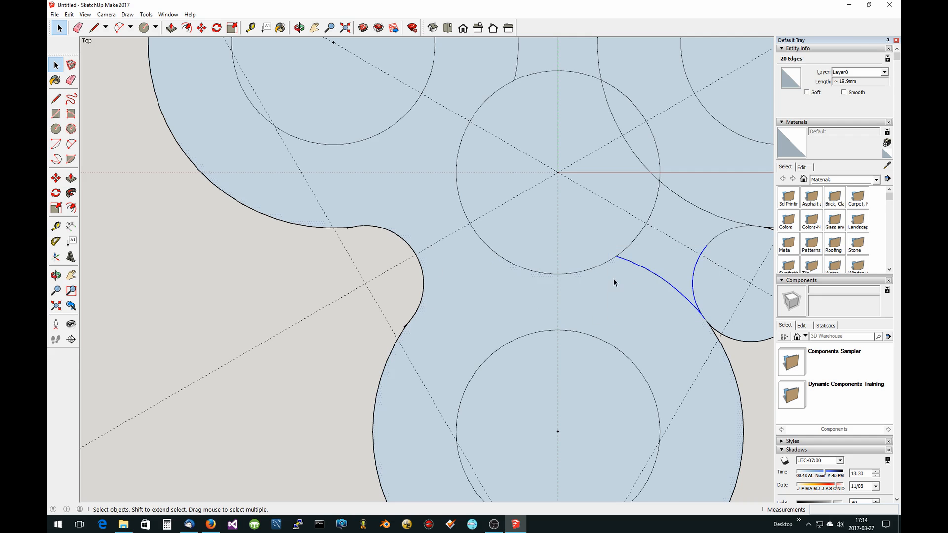
pyautogui.click(616, 271)
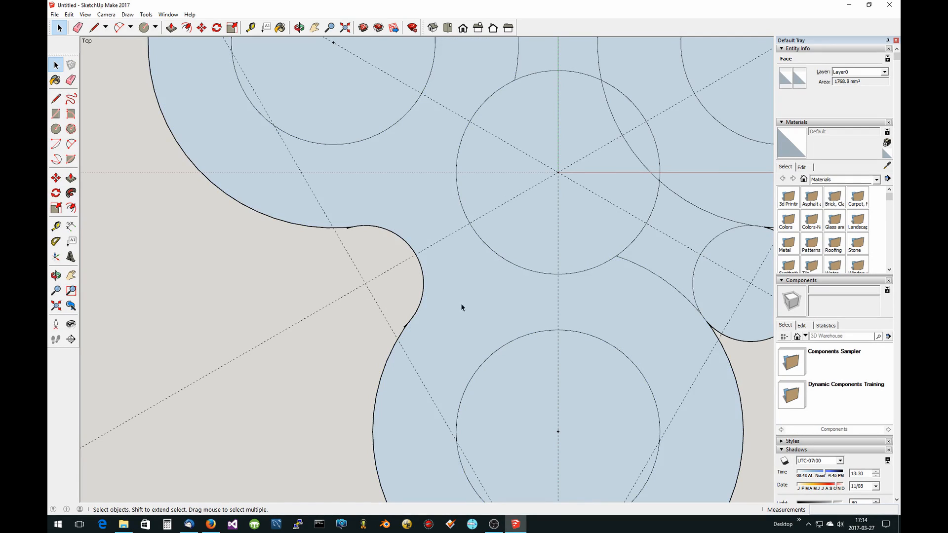
pyautogui.click(631, 261)
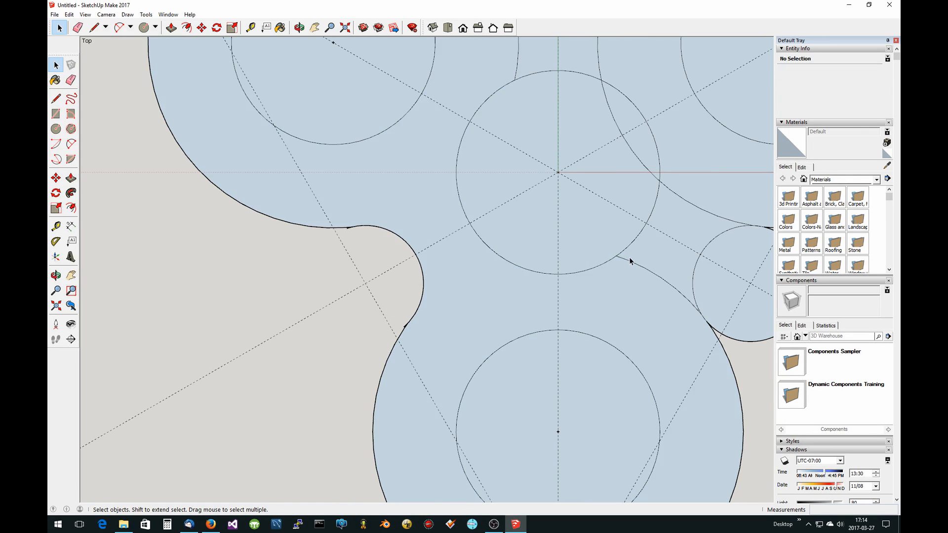
# Delete the remaining arc stubs so the outline forms continuous concave notches.
pyautogui.click(632, 266)
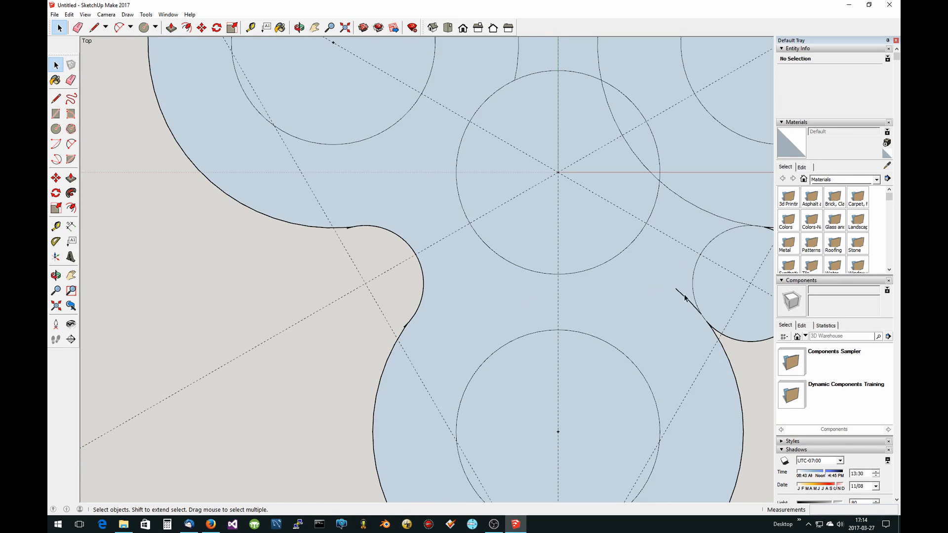
pyautogui.click(683, 300)
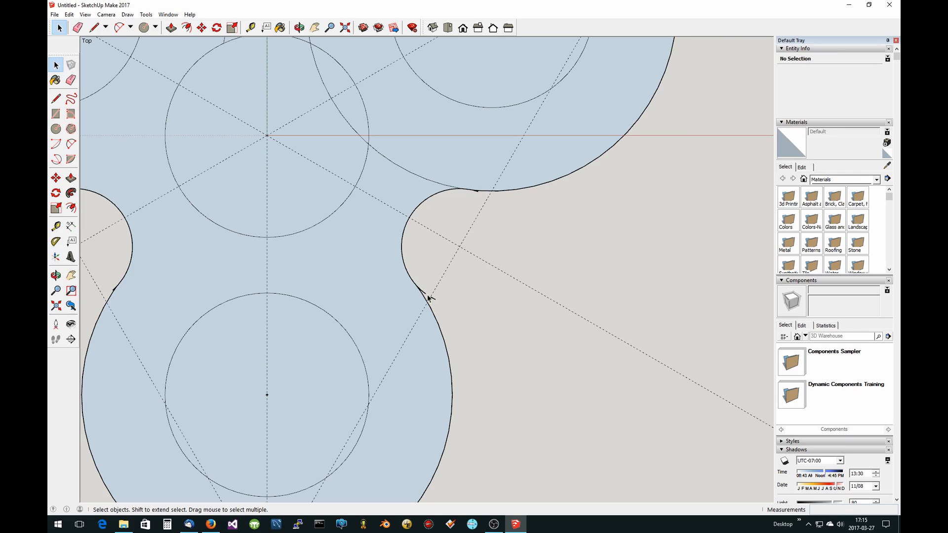
pyautogui.click(429, 297)
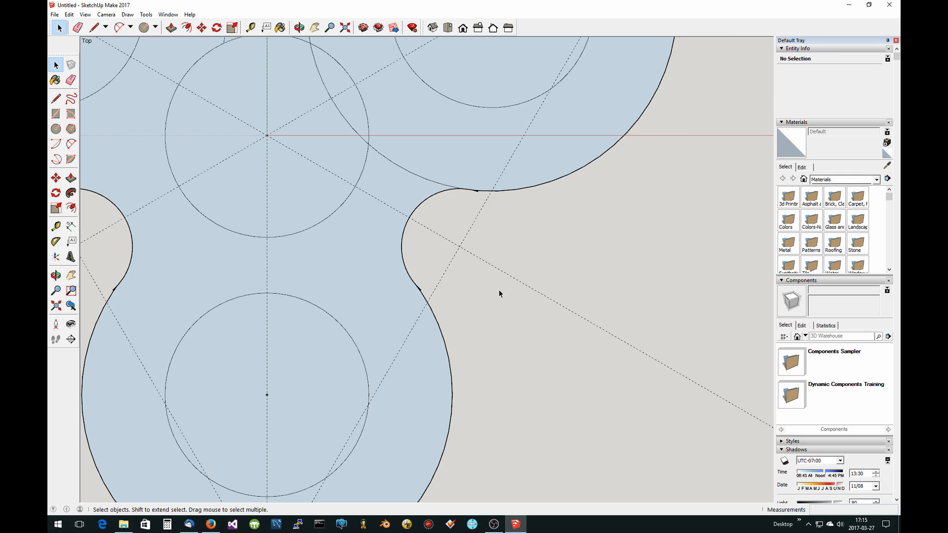
pyautogui.moveTo(402, 171)
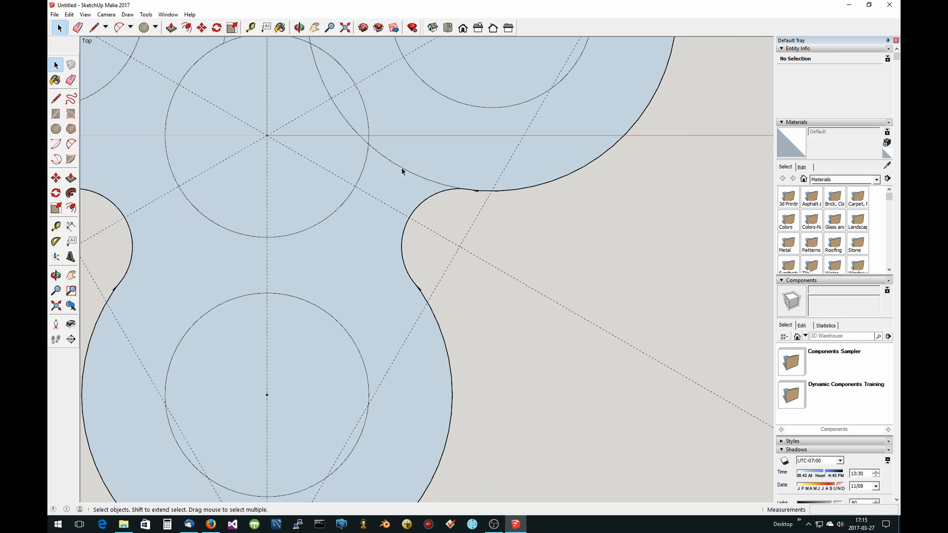
pyautogui.click(402, 171)
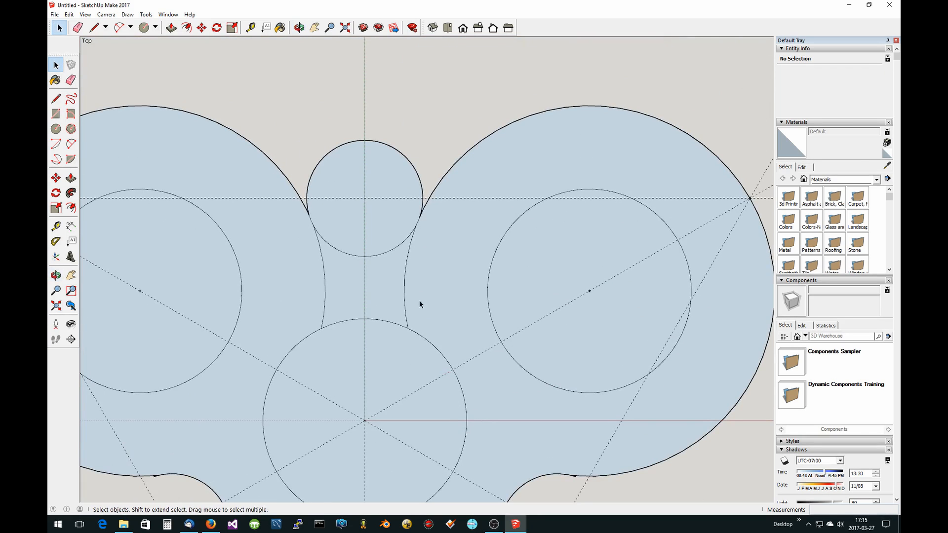
pyautogui.moveTo(332, 145)
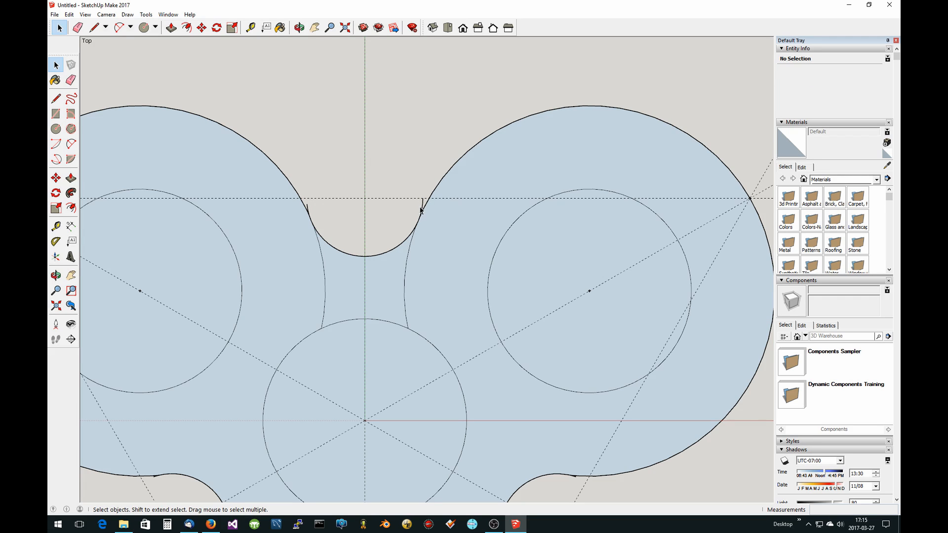
pyautogui.moveTo(375, 220)
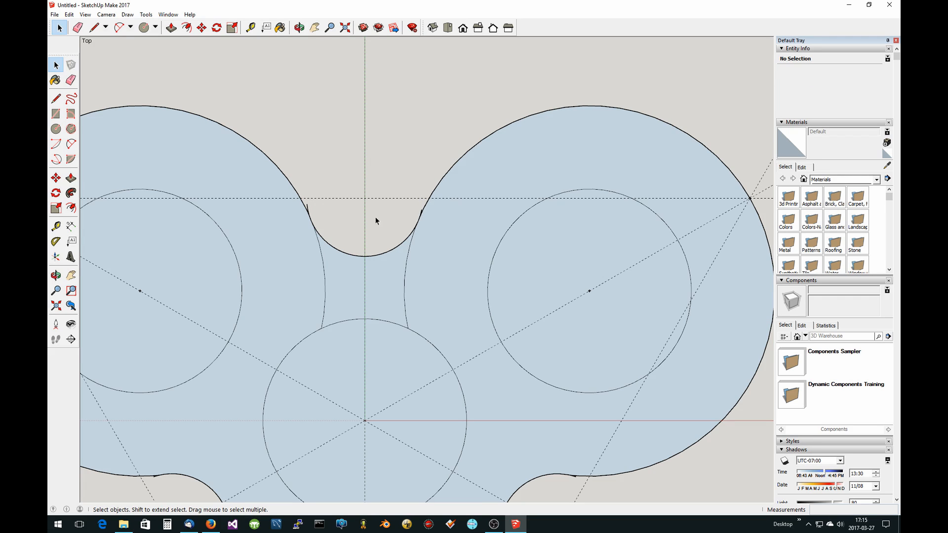
pyautogui.moveTo(308, 272)
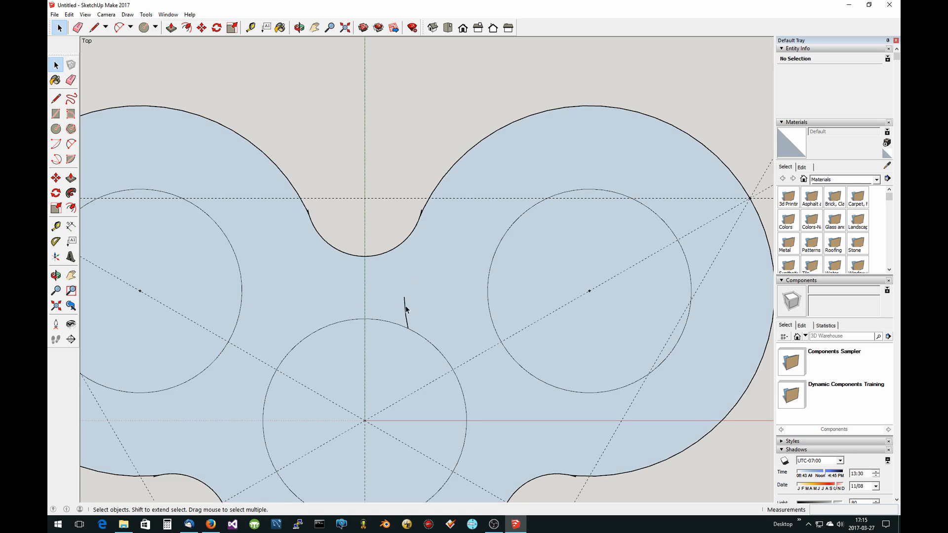
pyautogui.moveTo(510, 362)
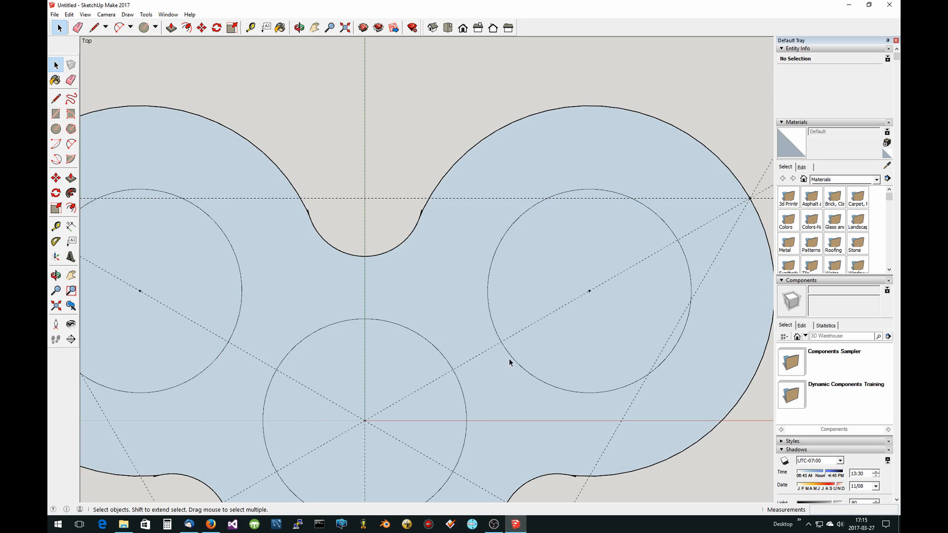
pyautogui.scroll(-3)
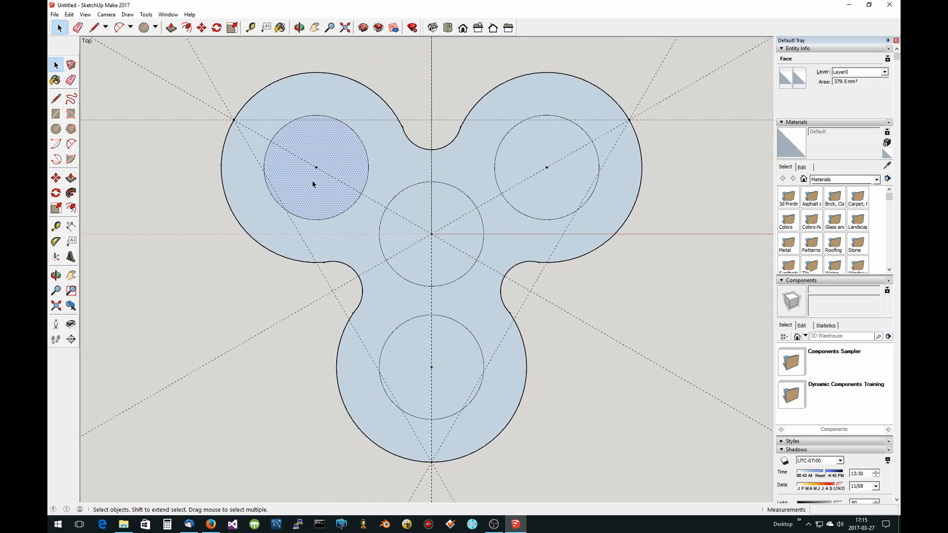
# Cut out the upper-right and bottom circle faces, leaving four open bearing holes.
pyautogui.click(548, 190)
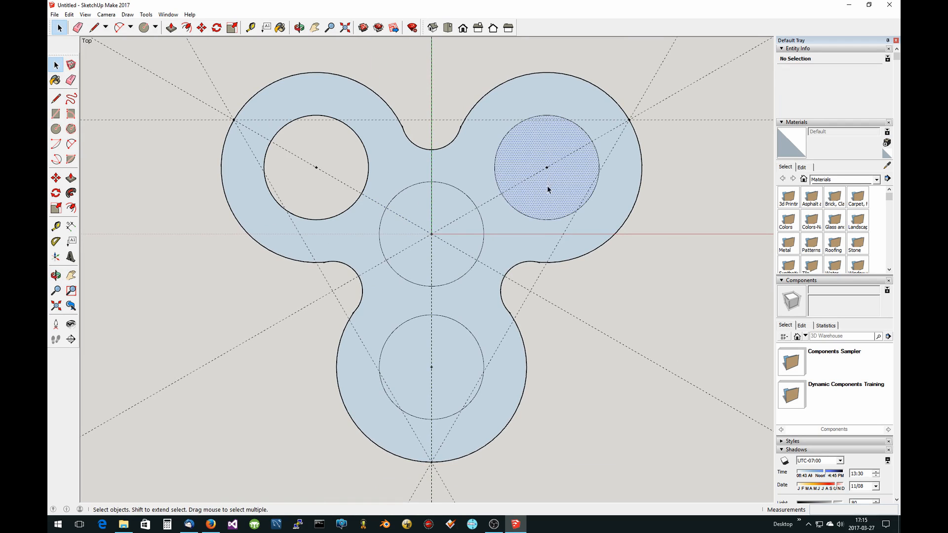
pyautogui.click(430, 369)
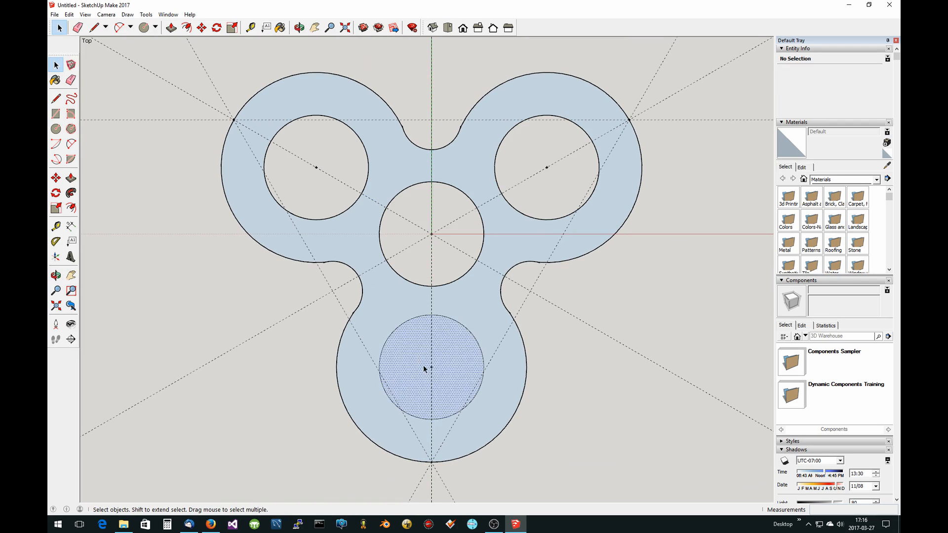
pyautogui.scroll(-3)
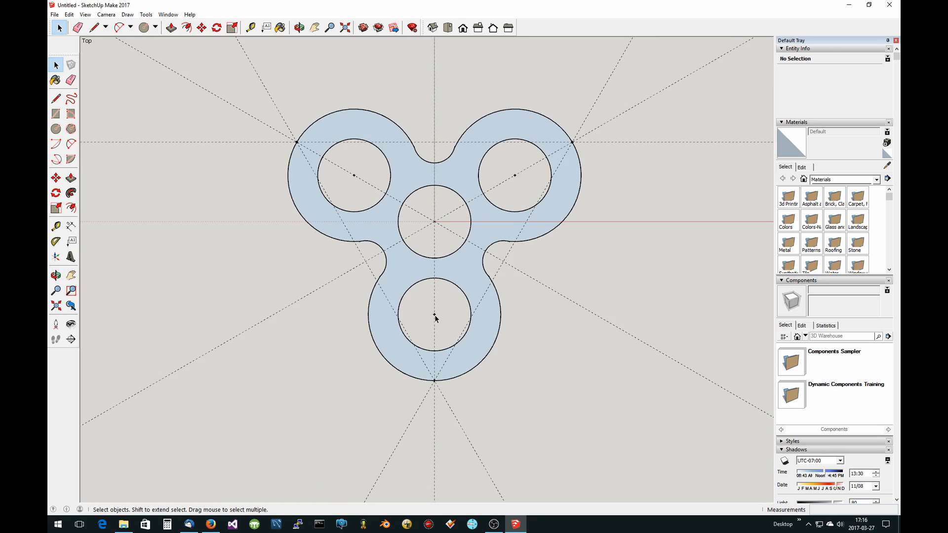
pyautogui.moveTo(348, 218)
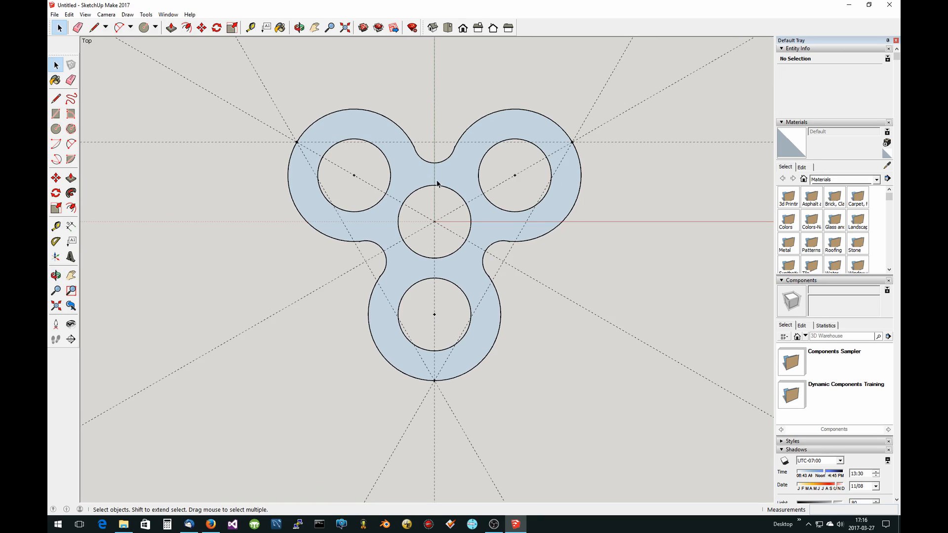
pyautogui.moveTo(603, 228)
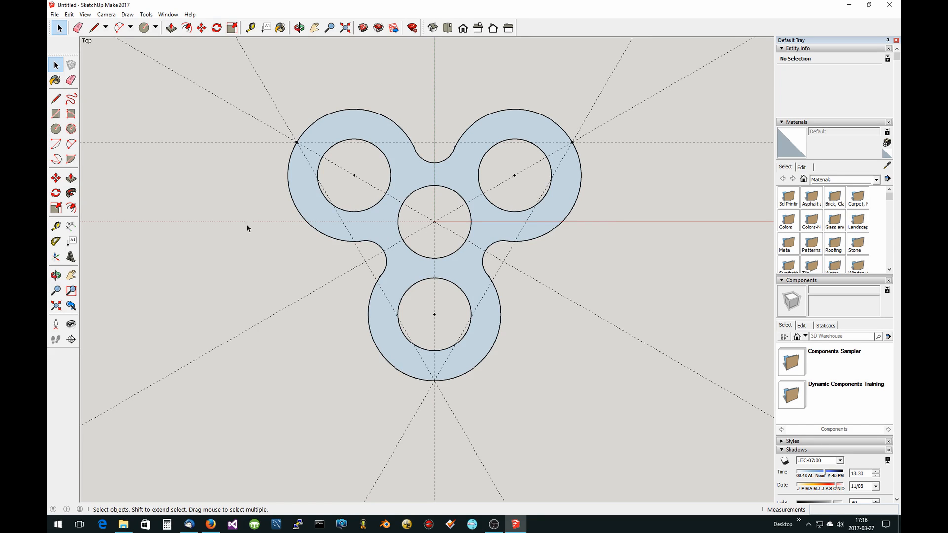
# Measure the spinner's overall height from top lobe to bottom lobe as 82.1 mm.
pyautogui.click(250, 28)
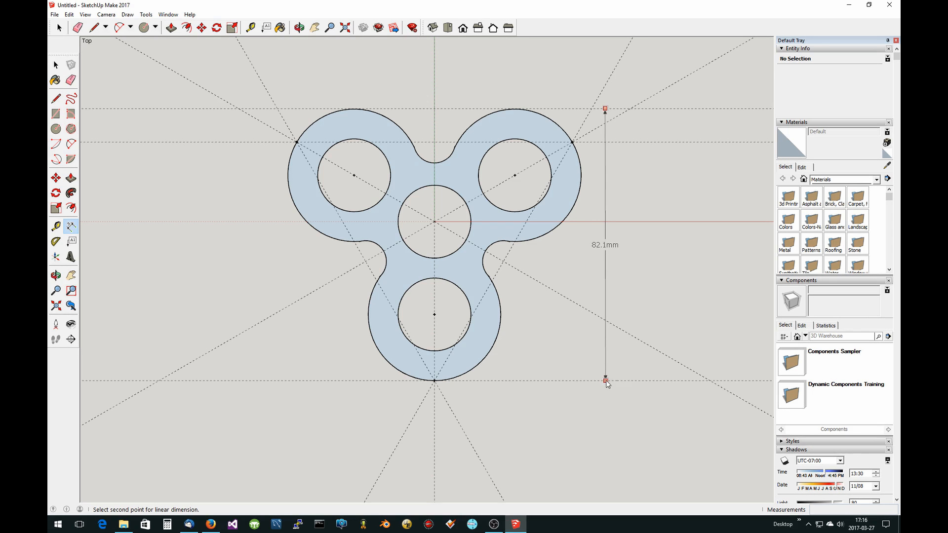
pyautogui.moveTo(621, 381)
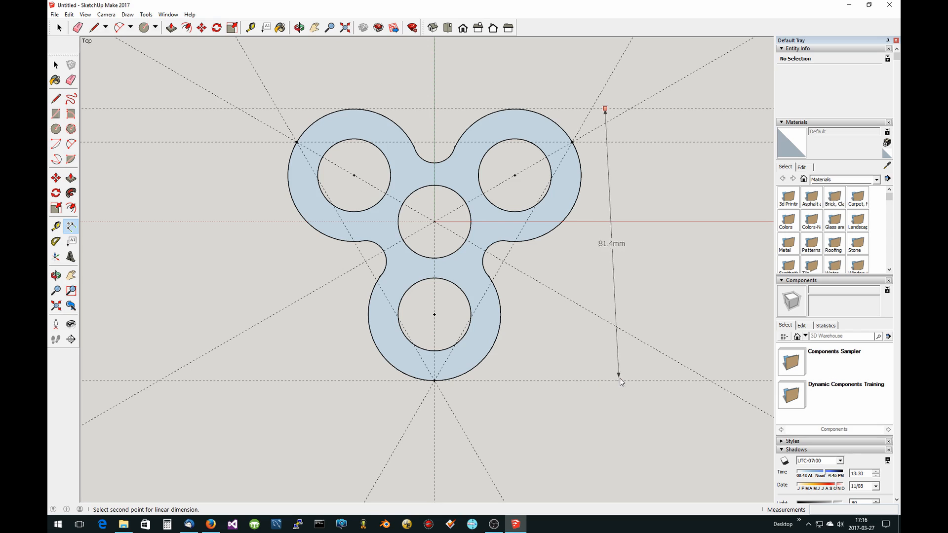
pyautogui.moveTo(602, 381)
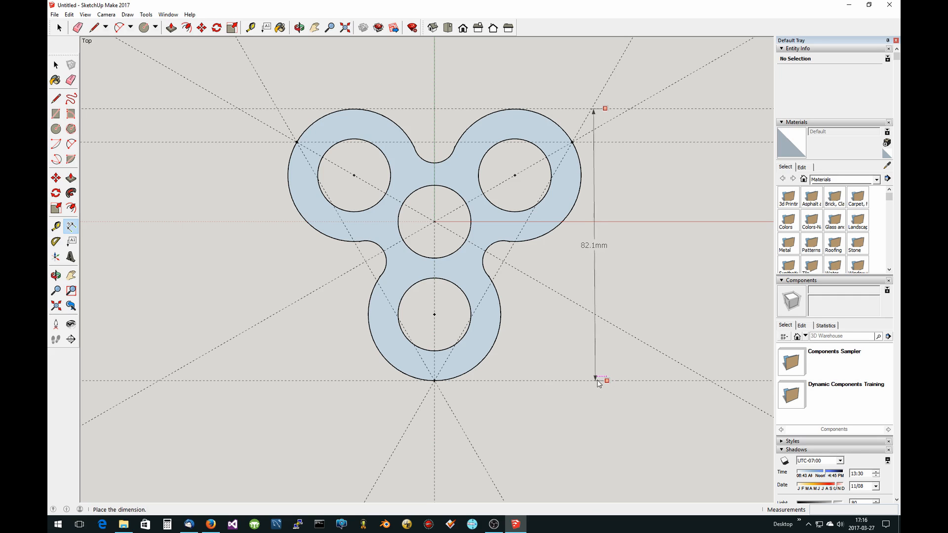
pyautogui.click(601, 381)
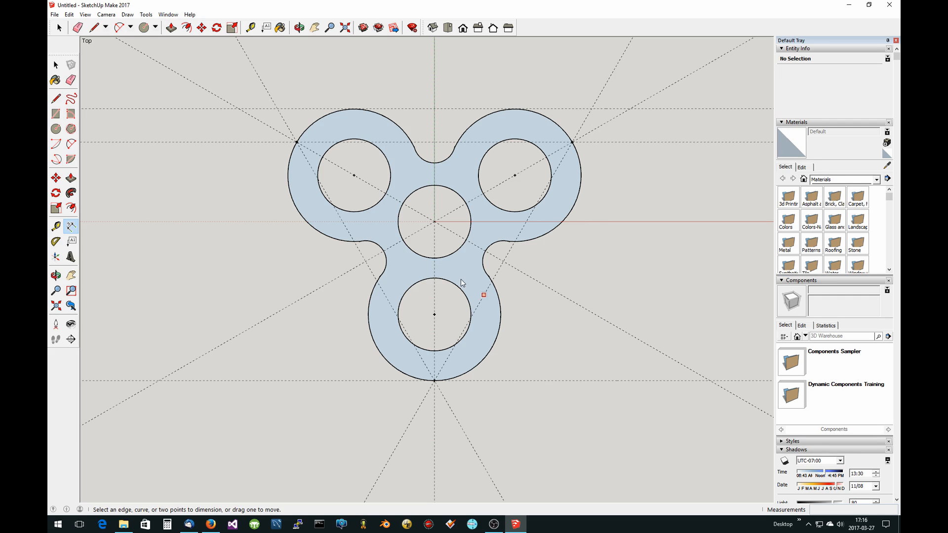
pyautogui.moveTo(267, 109)
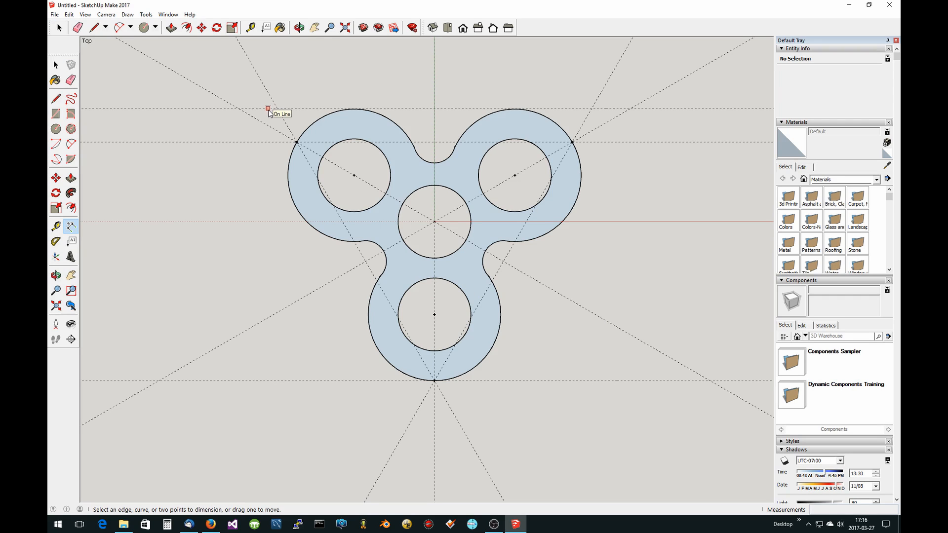
pyautogui.moveTo(251, 126)
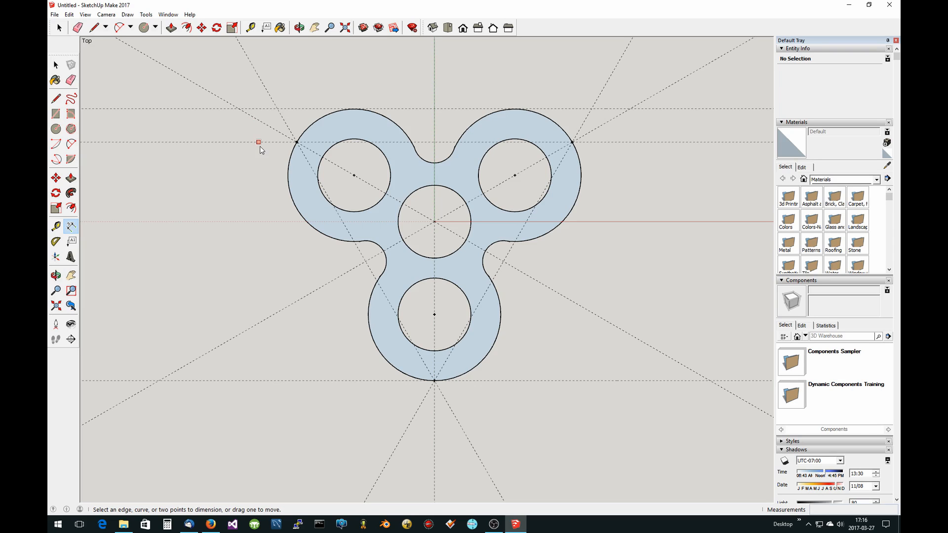
pyautogui.moveTo(187, 108)
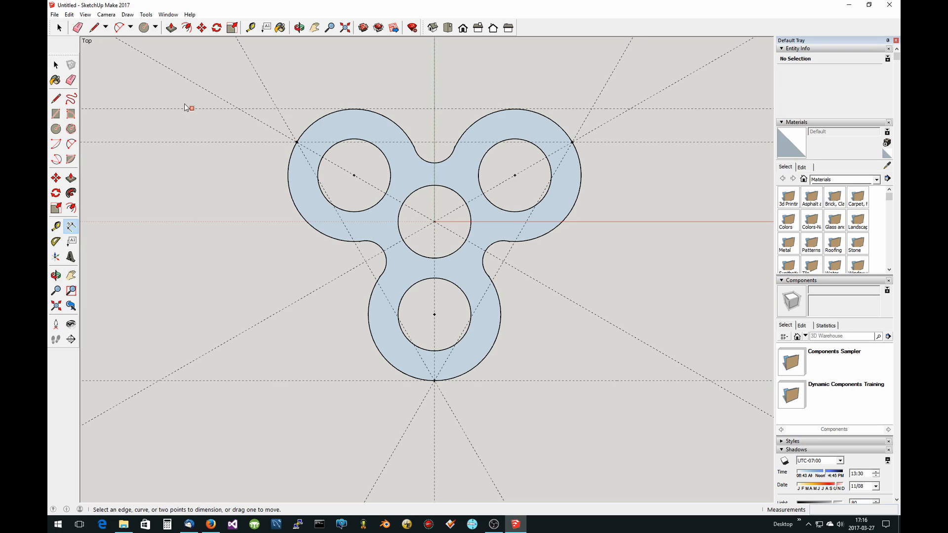
pyautogui.moveTo(355, 154)
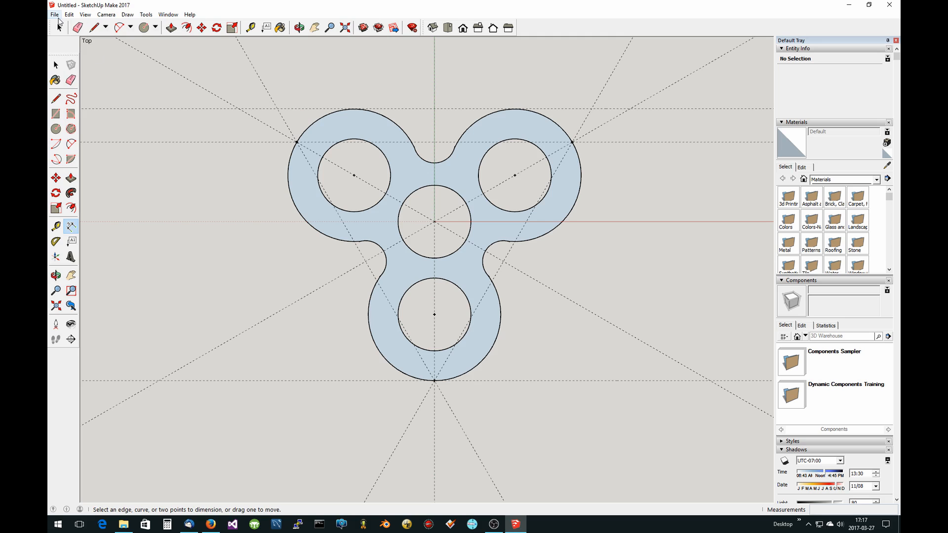
# Start printing from the File menu for a 1:1 scale printout.
pyautogui.click(54, 14)
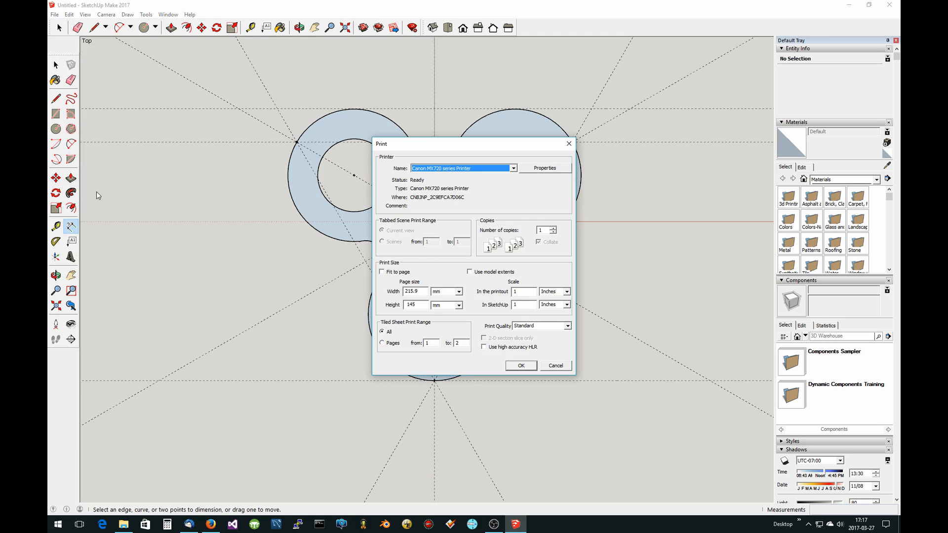
pyautogui.moveTo(490, 346)
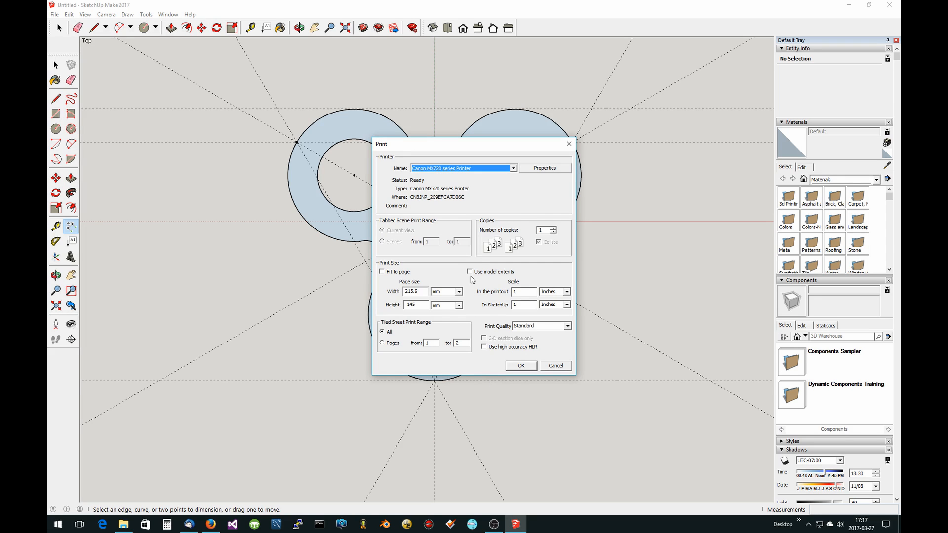
pyautogui.moveTo(467, 297)
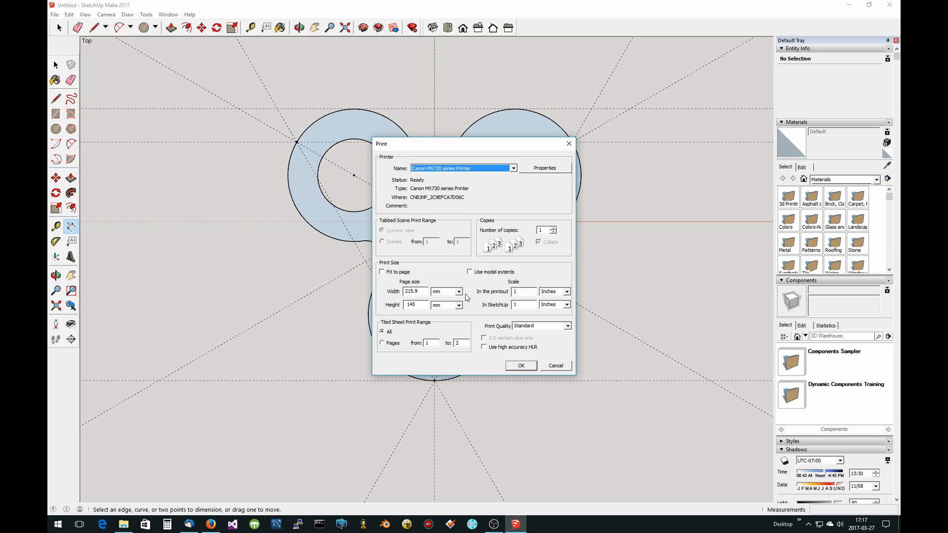
pyautogui.moveTo(481, 284)
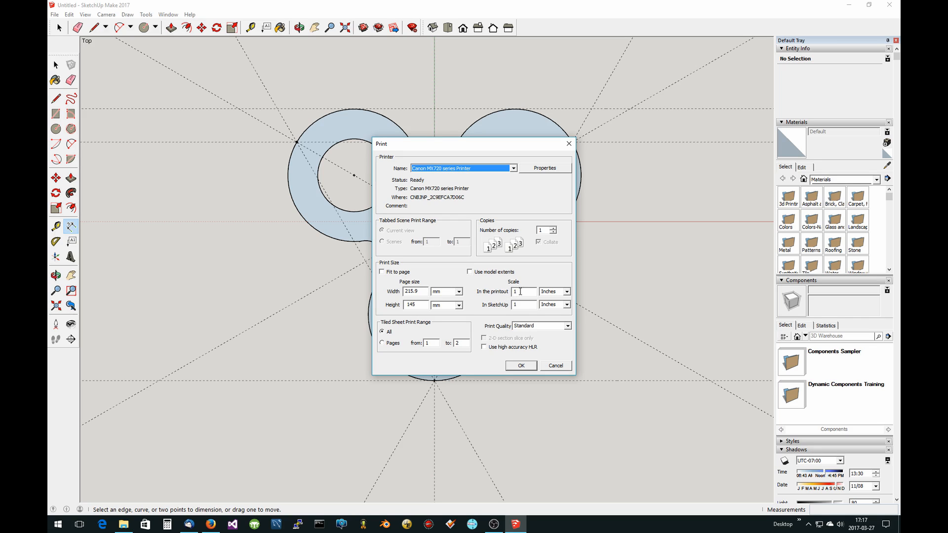
pyautogui.moveTo(490, 294)
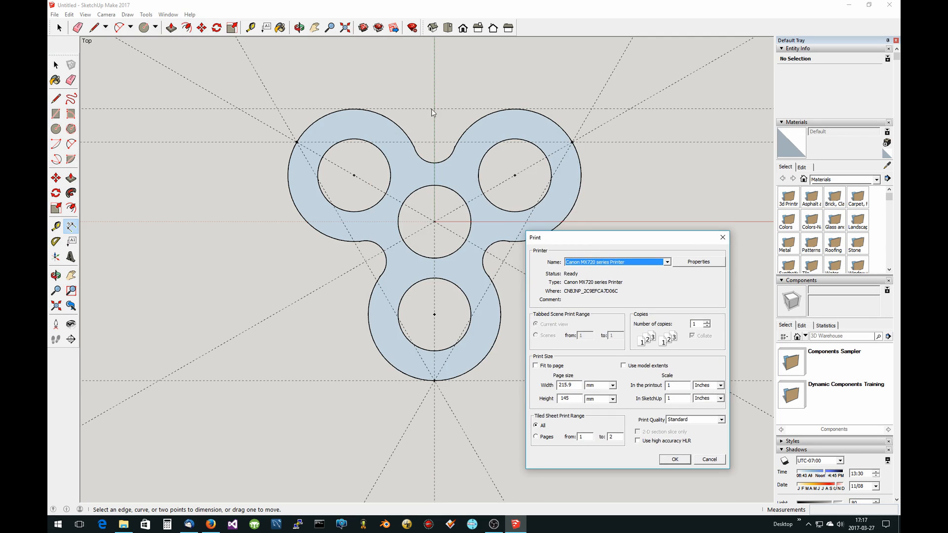
pyautogui.moveTo(370, 172)
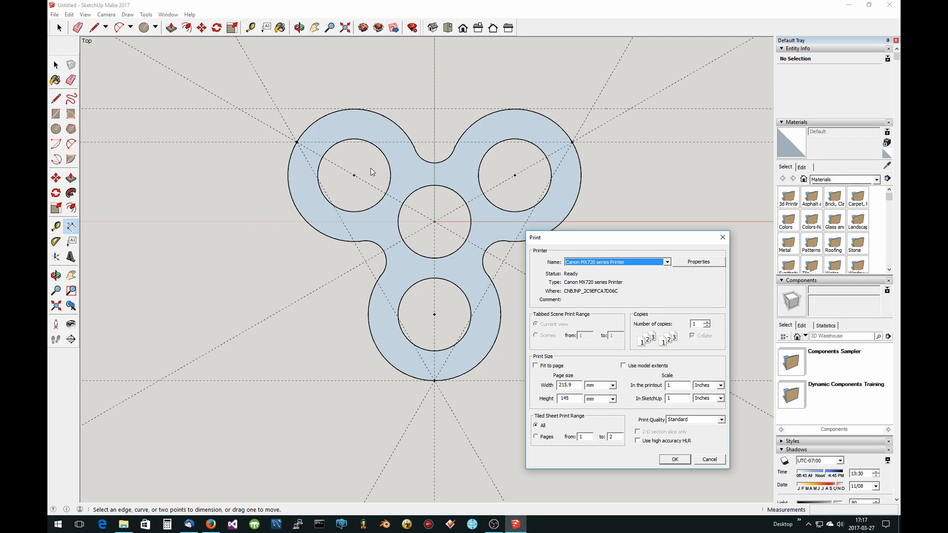
pyautogui.moveTo(332, 205)
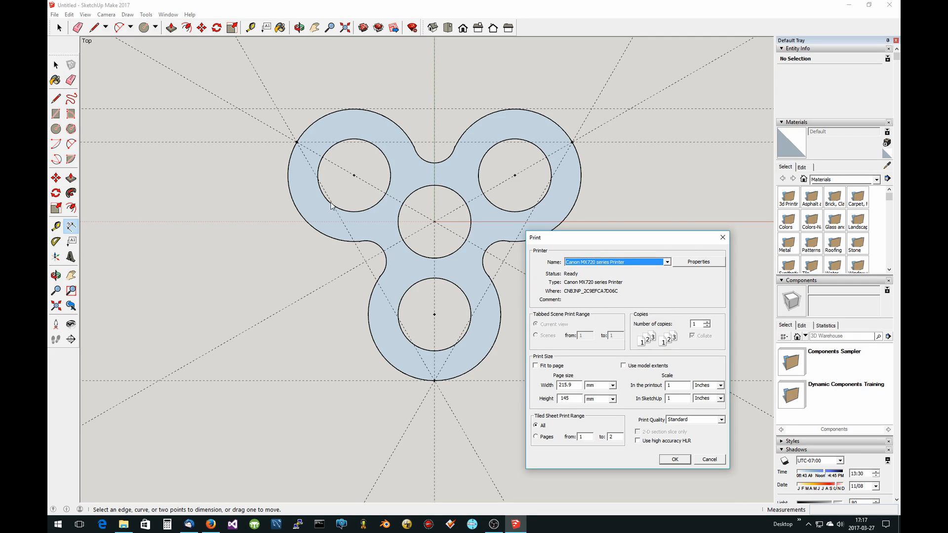
pyautogui.moveTo(362, 219)
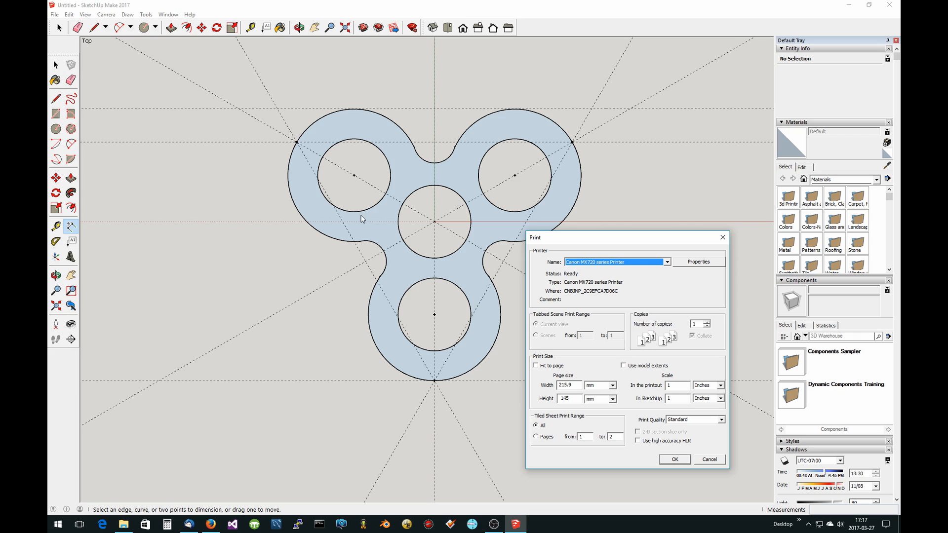
pyautogui.moveTo(584, 360)
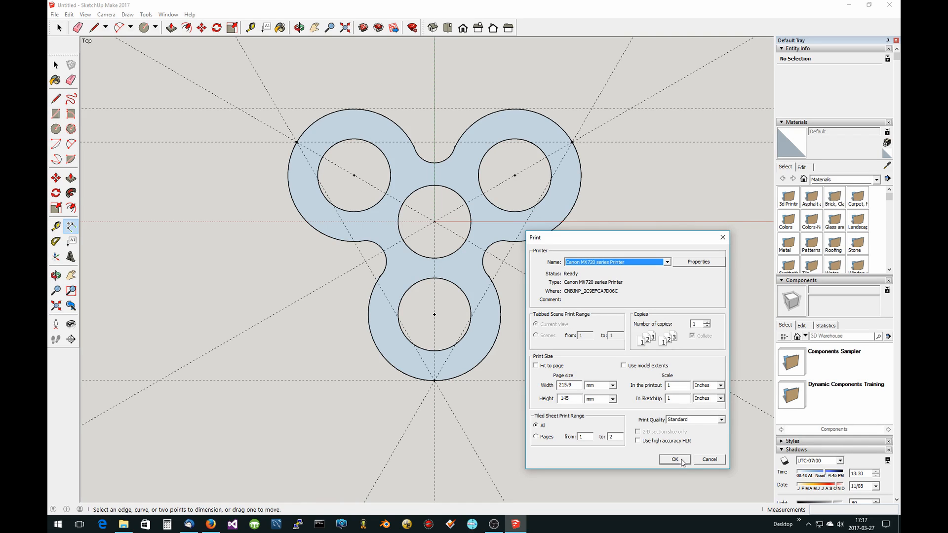
pyautogui.moveTo(629, 308)
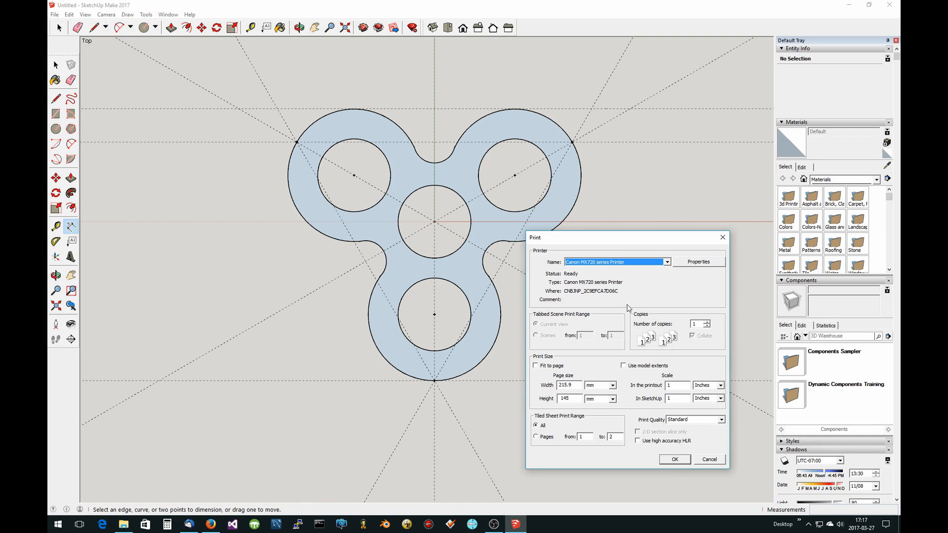